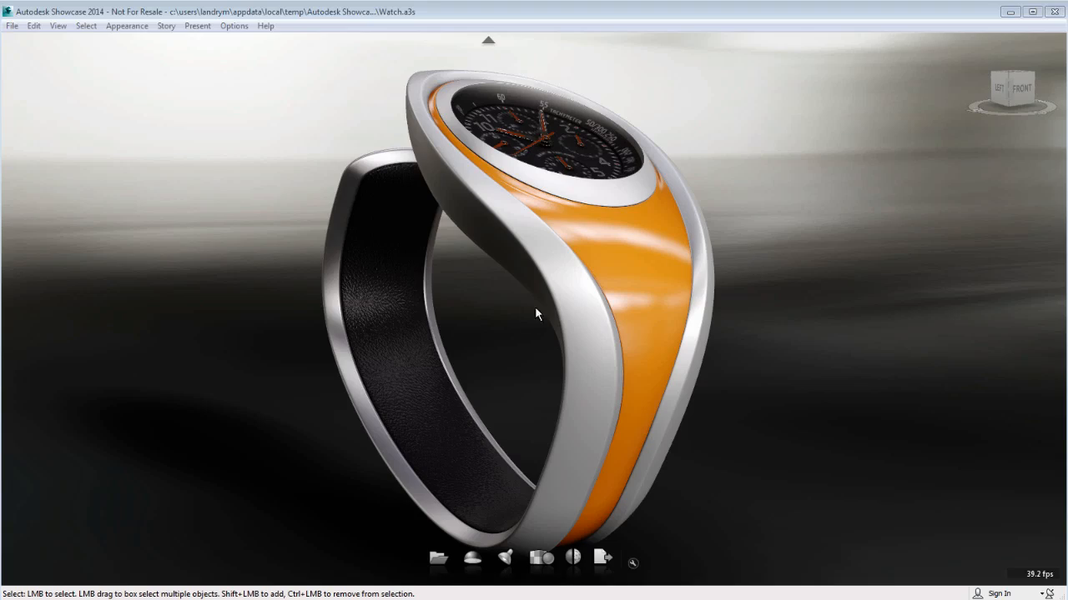
Orbit the watch to inspect its dial, side and side buttons
left_click_drag(537, 314, 357, 370)
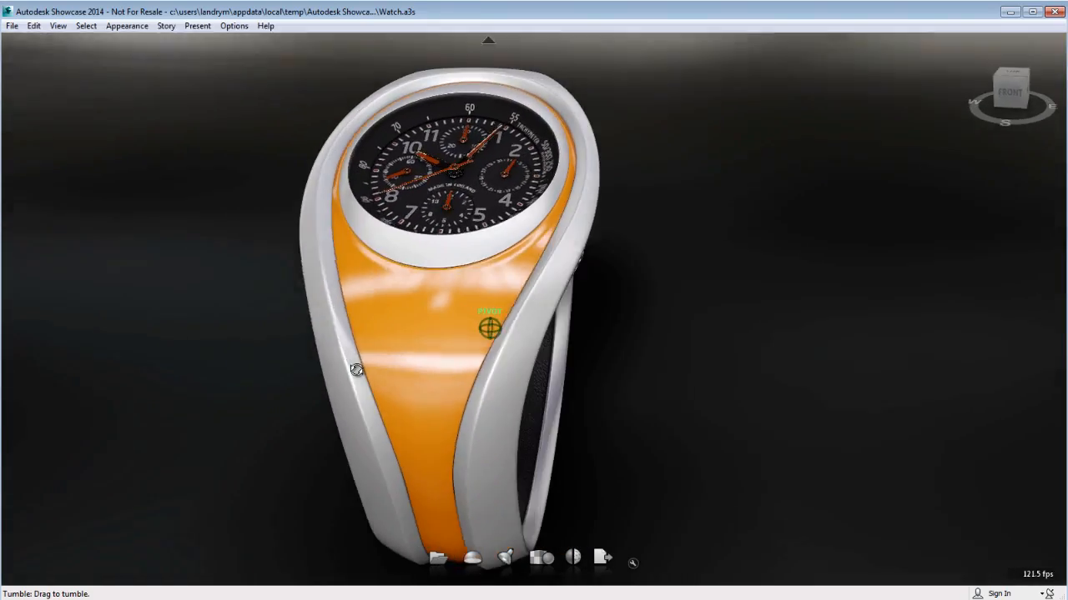
left_click_drag(357, 370, 414, 180)
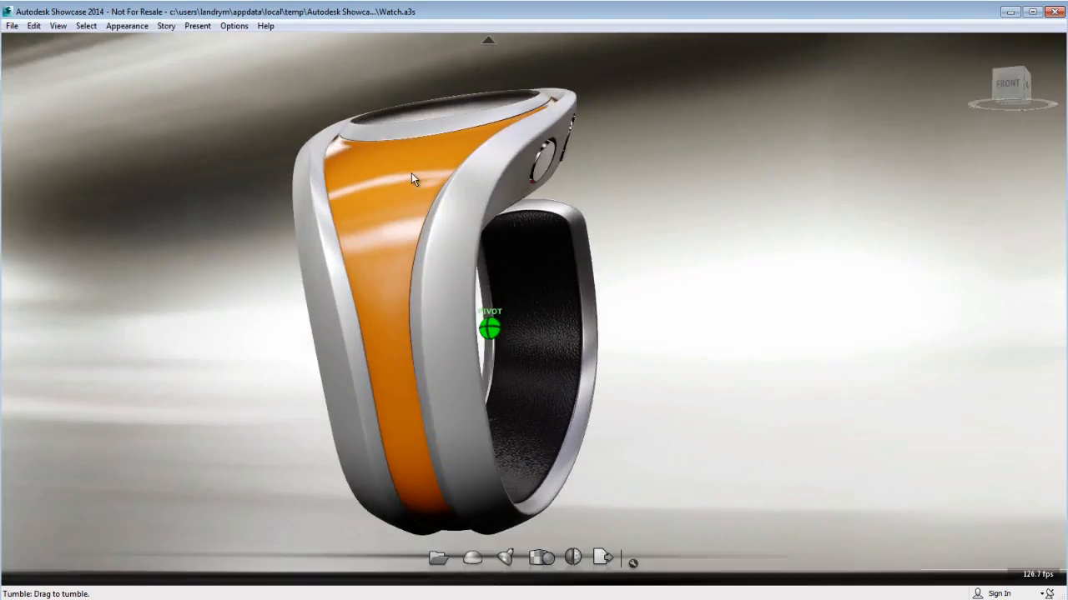
left_click_drag(414, 180, 538, 337)
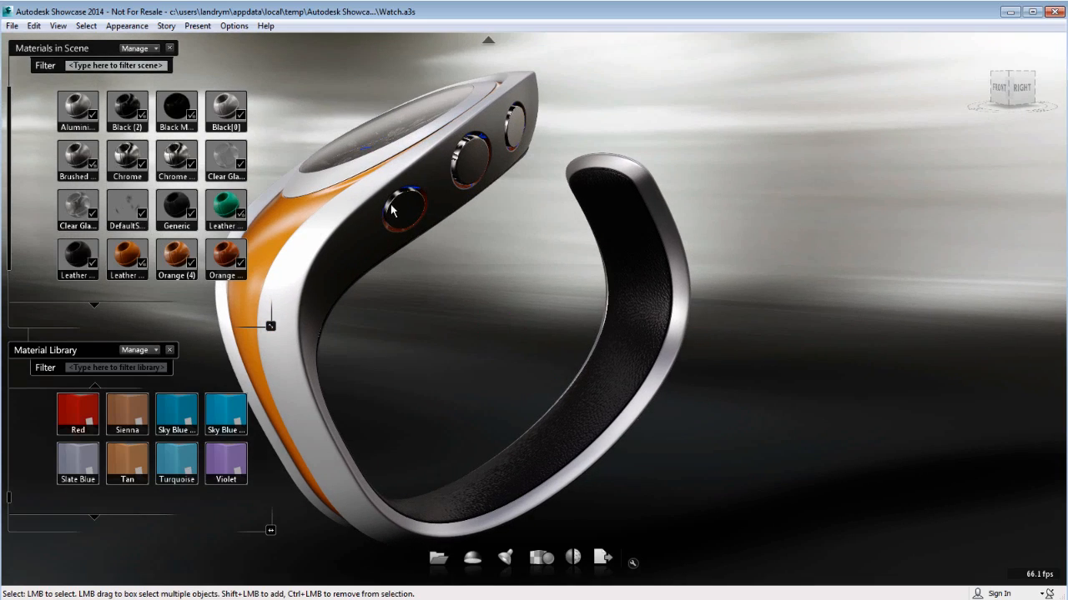
Face the dial again and browse the library past Glass to the Light Bulb materials
left_click_drag(392, 209, 517, 334)
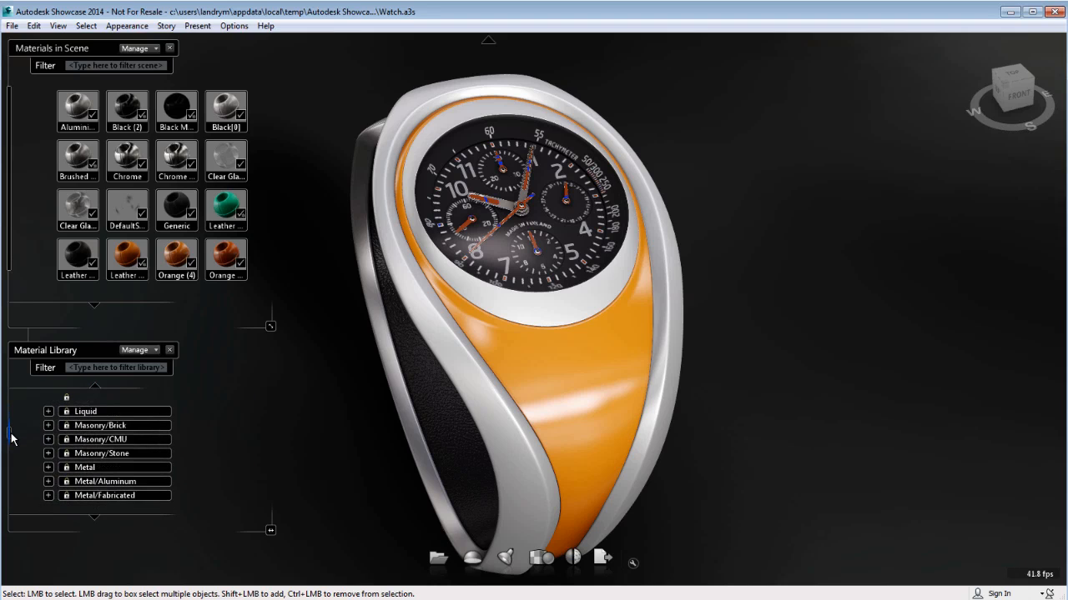
scroll("up", 3)
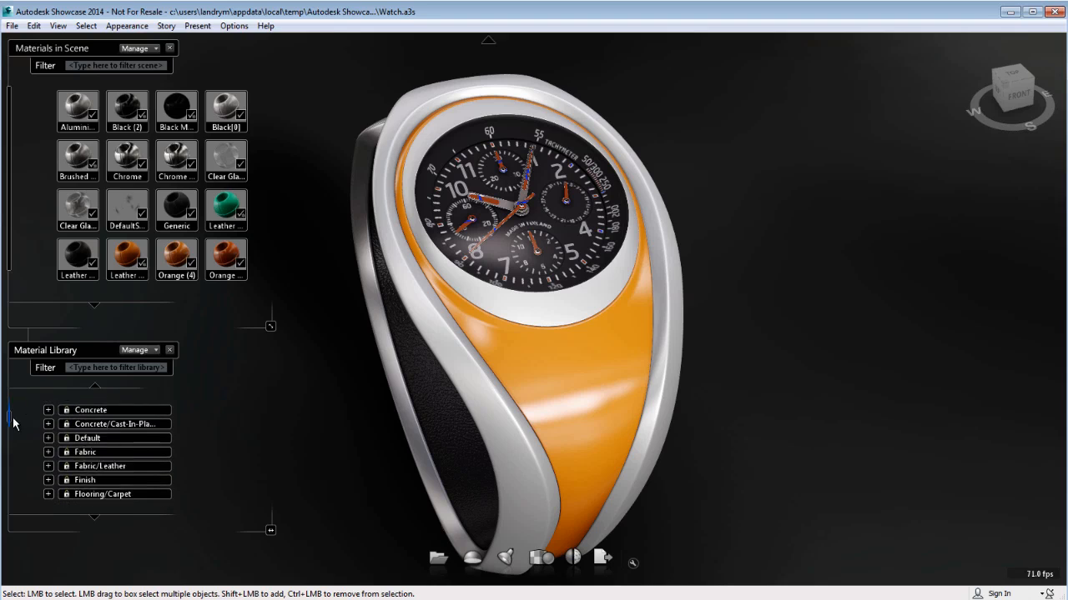
left_click(48, 397)
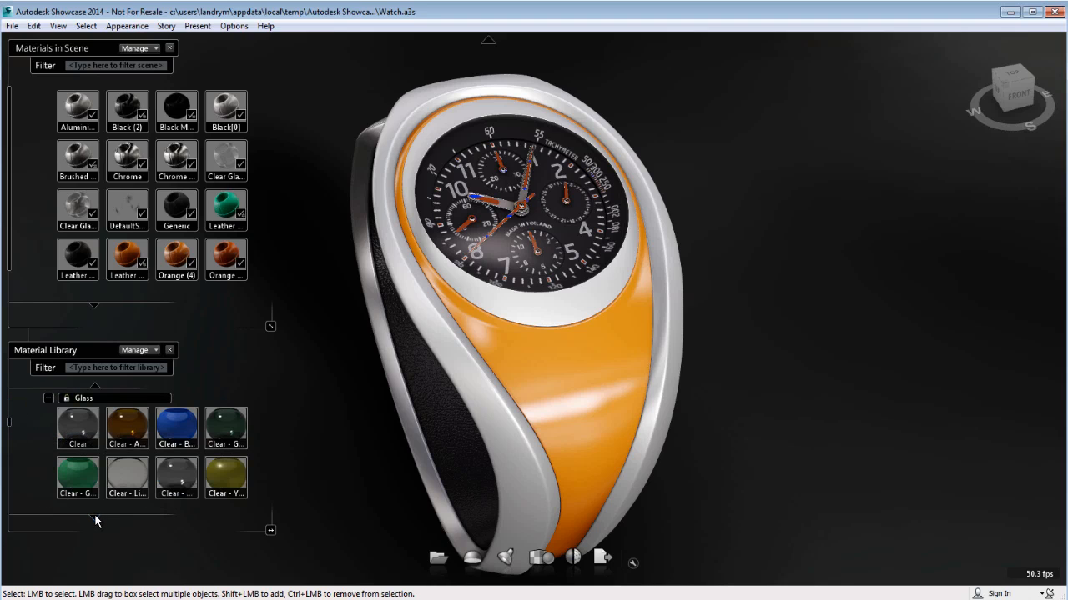
scroll("down", 3)
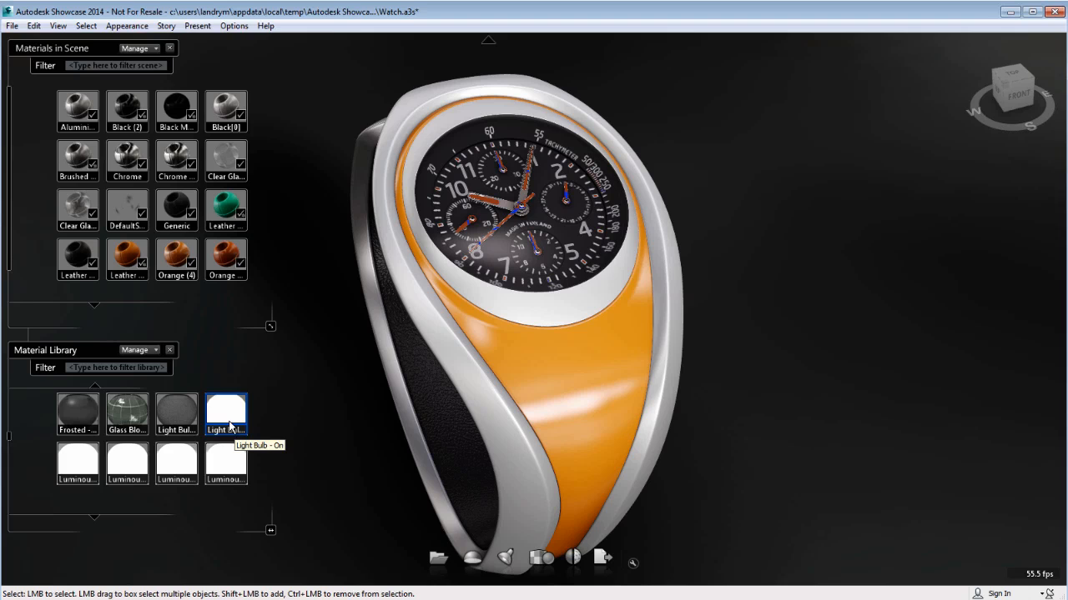
Set the Light Bulb - On material's self-illumination filter colour to orange RGB 255,157,4
right_click(177, 253)
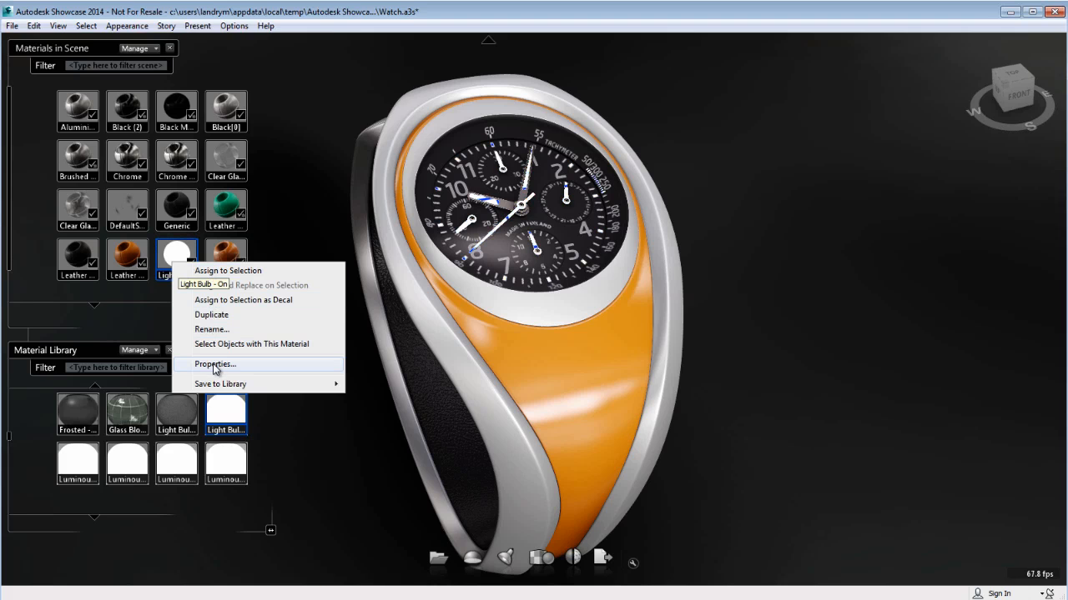
left_click(213, 363)
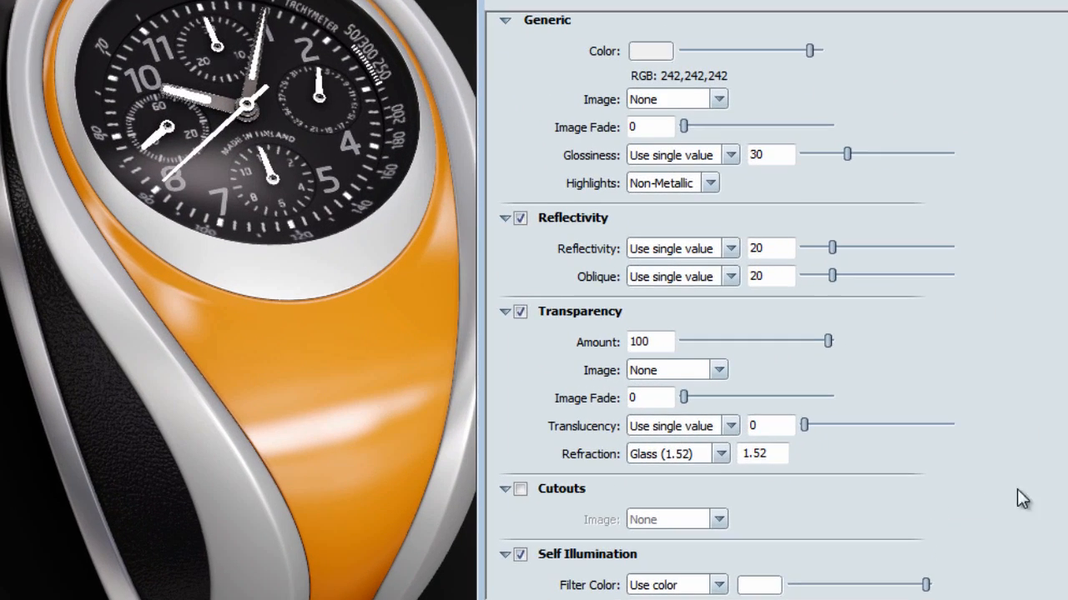
scroll("down", 3)
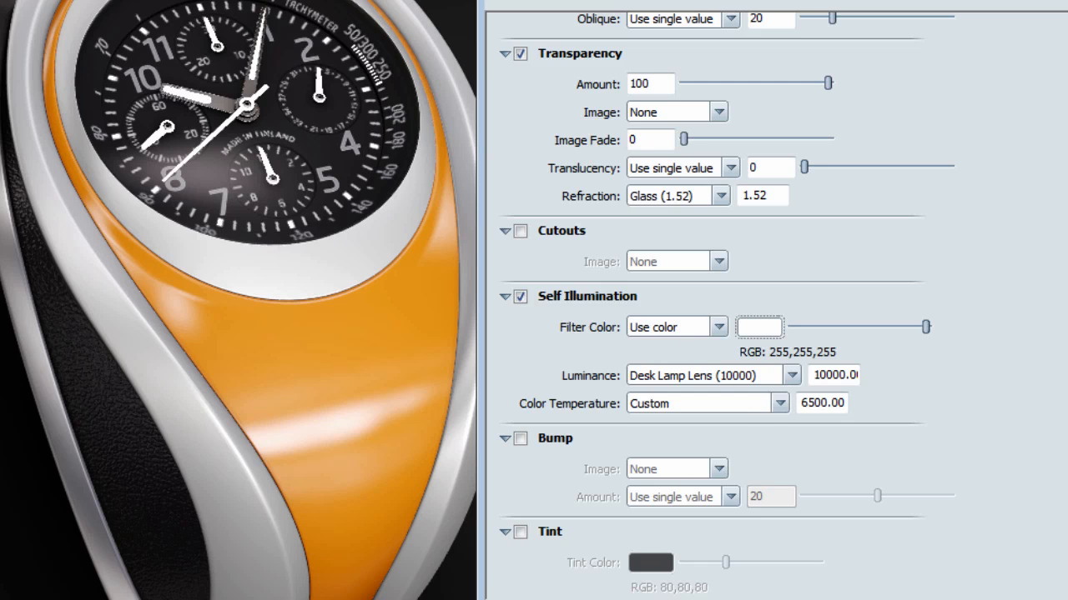
left_click(759, 325)
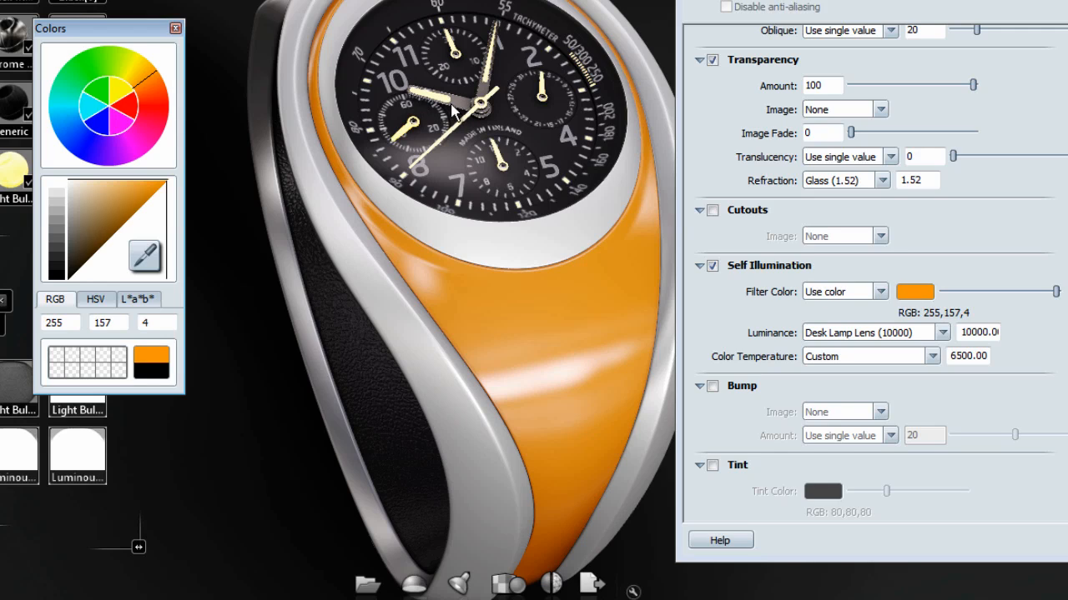
mouse_move(560, 359)
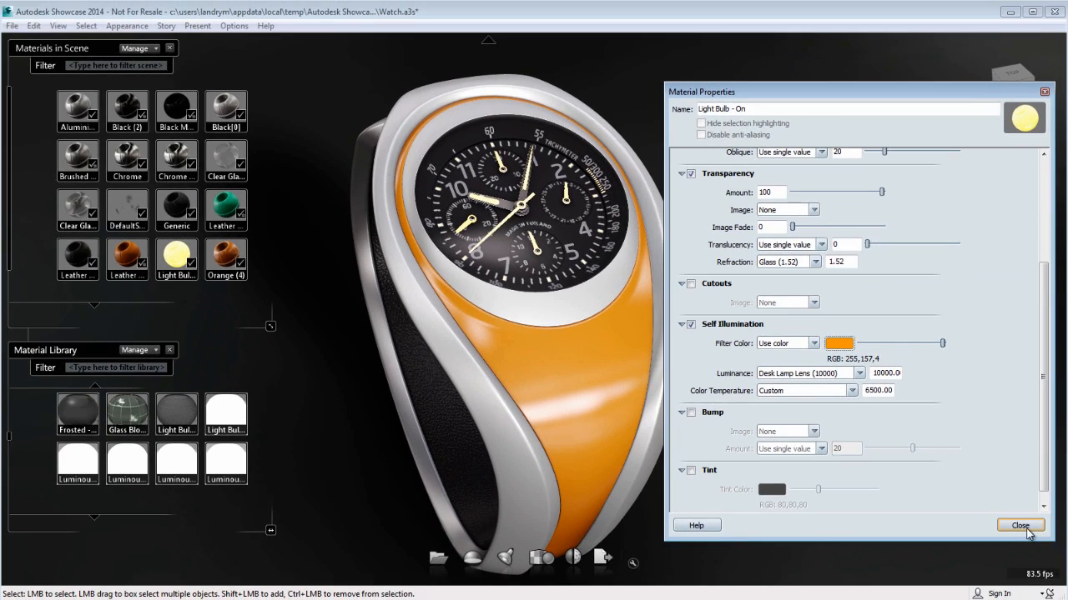
Enable Bloom under Lens Effects in Camera Properties so hands and buttons glow
left_click(1021, 526)
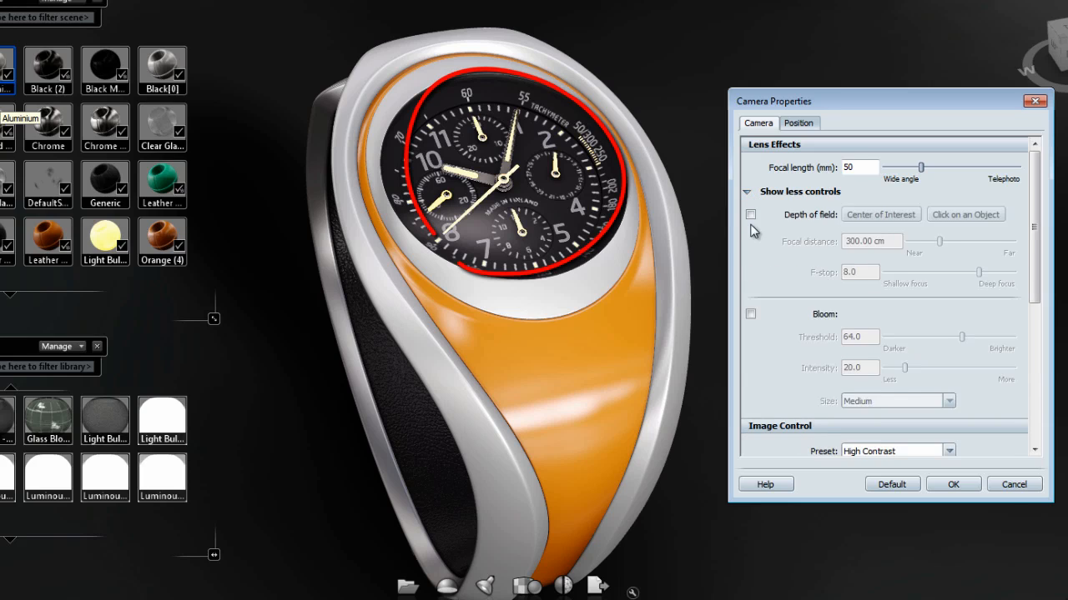
left_click(751, 313)
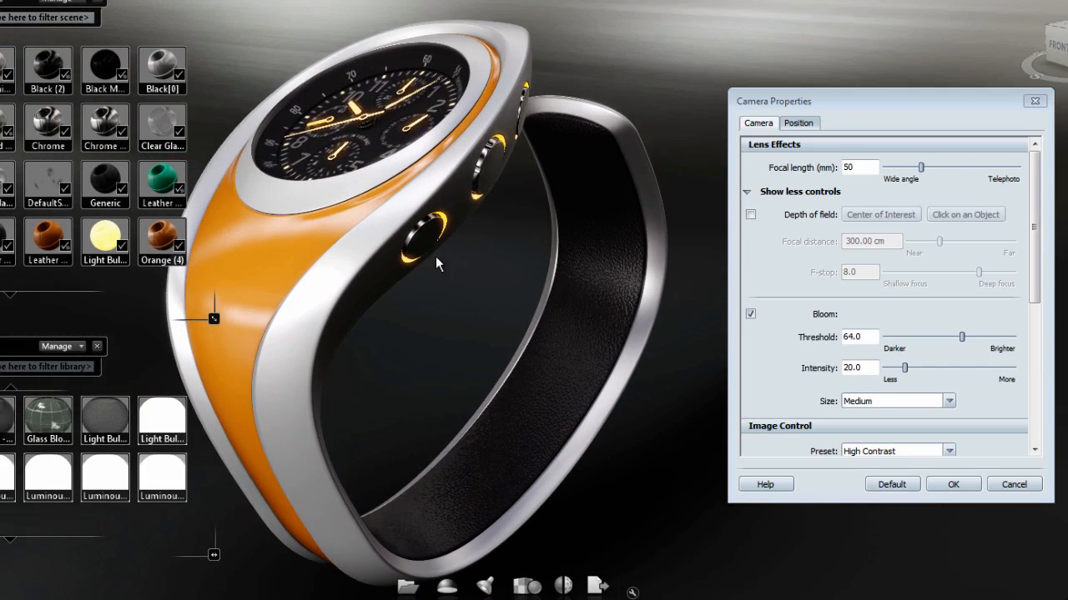
mouse_move(986, 303)
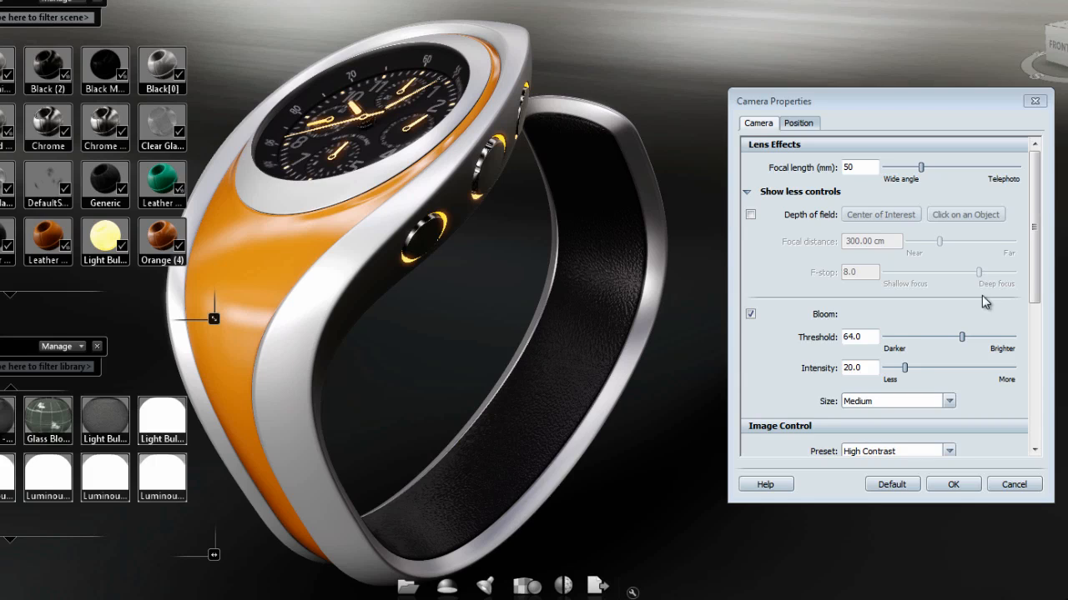
mouse_move(977, 392)
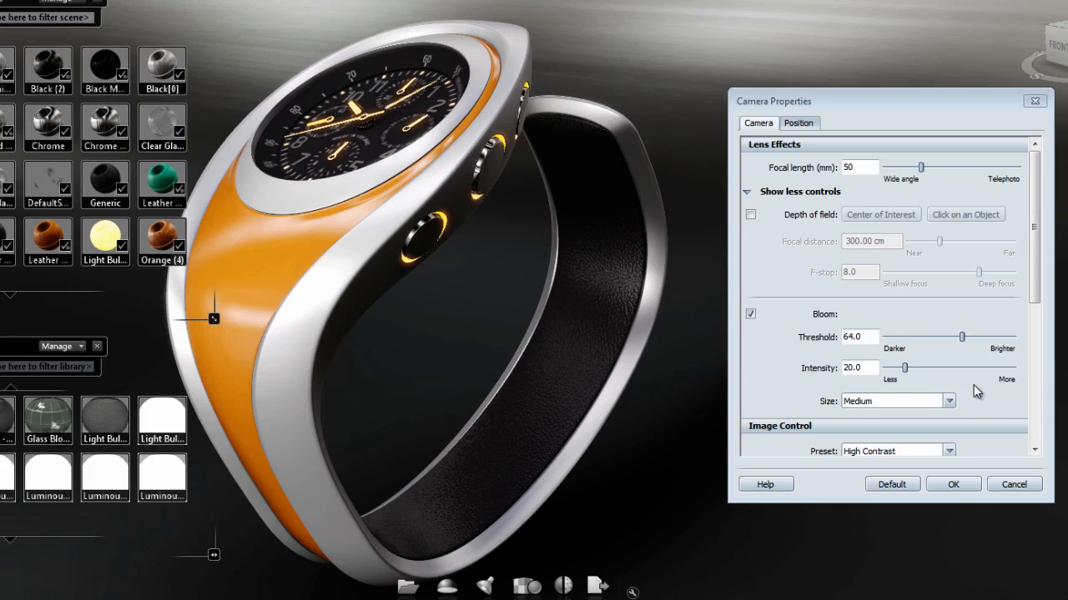
Try the Standard image preset, then revert to High Contrast
scroll("down", 3)
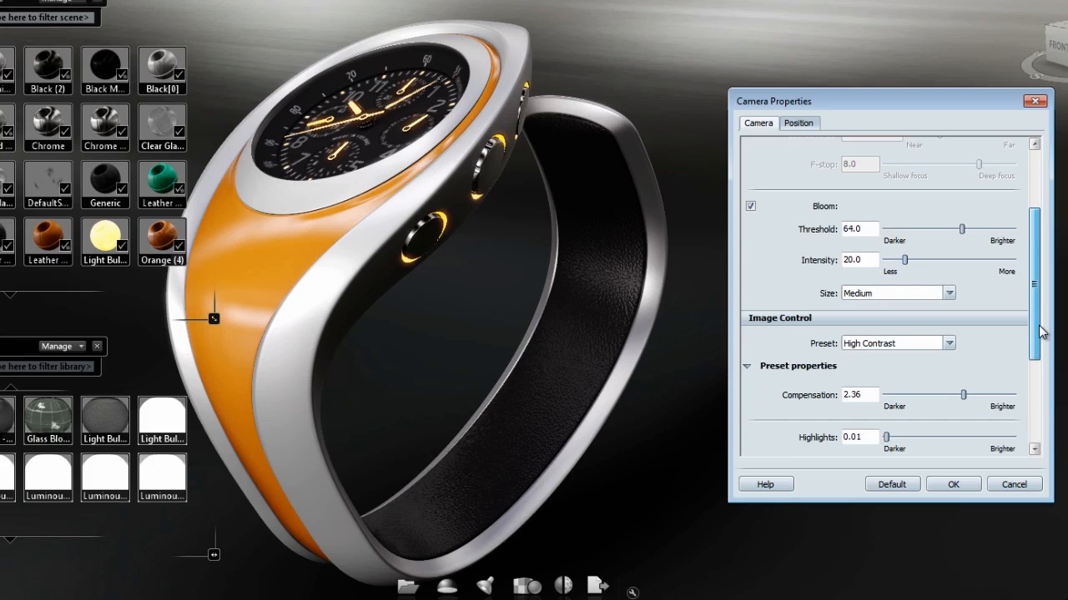
left_click(949, 344)
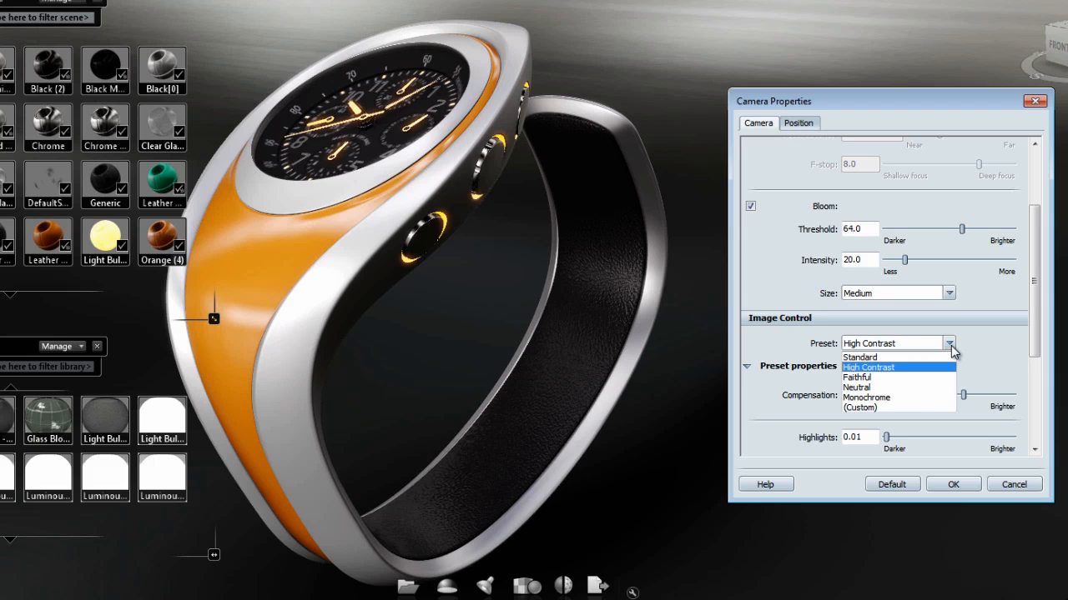
left_click(860, 357)
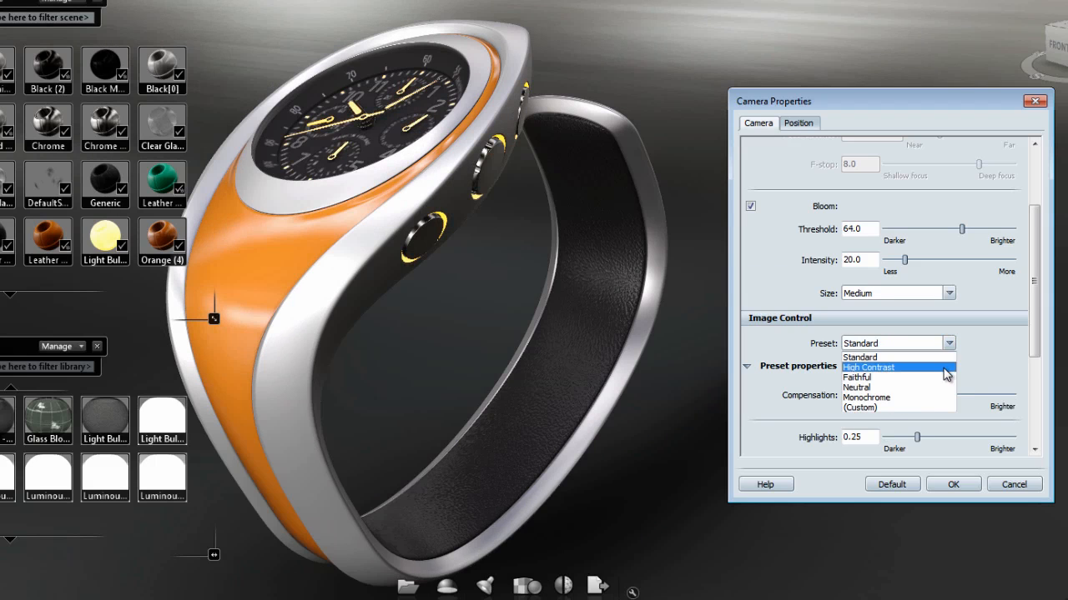
left_click(868, 367)
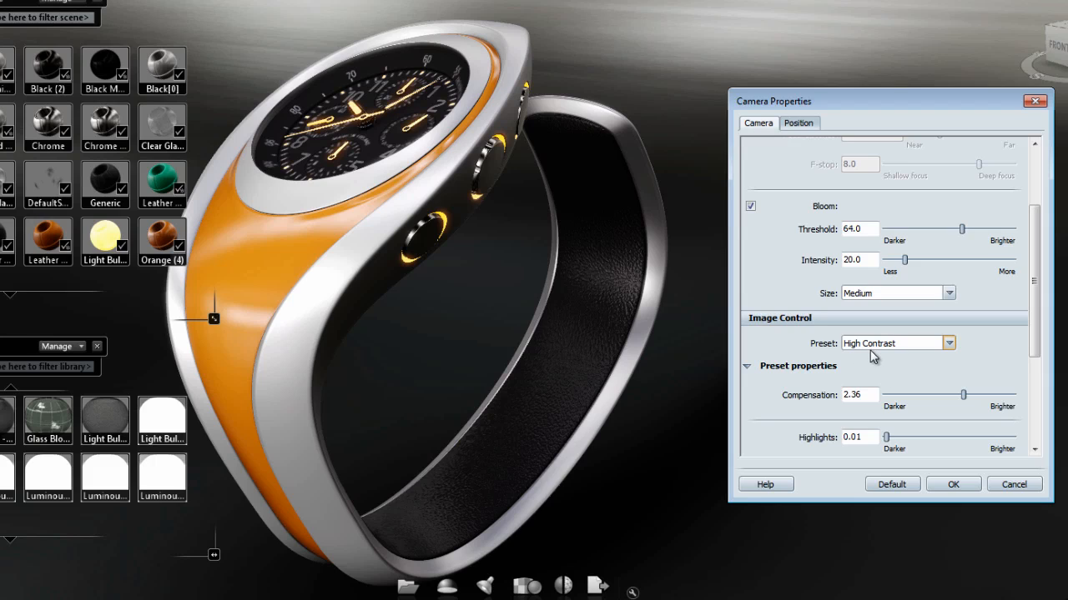
mouse_move(878, 358)
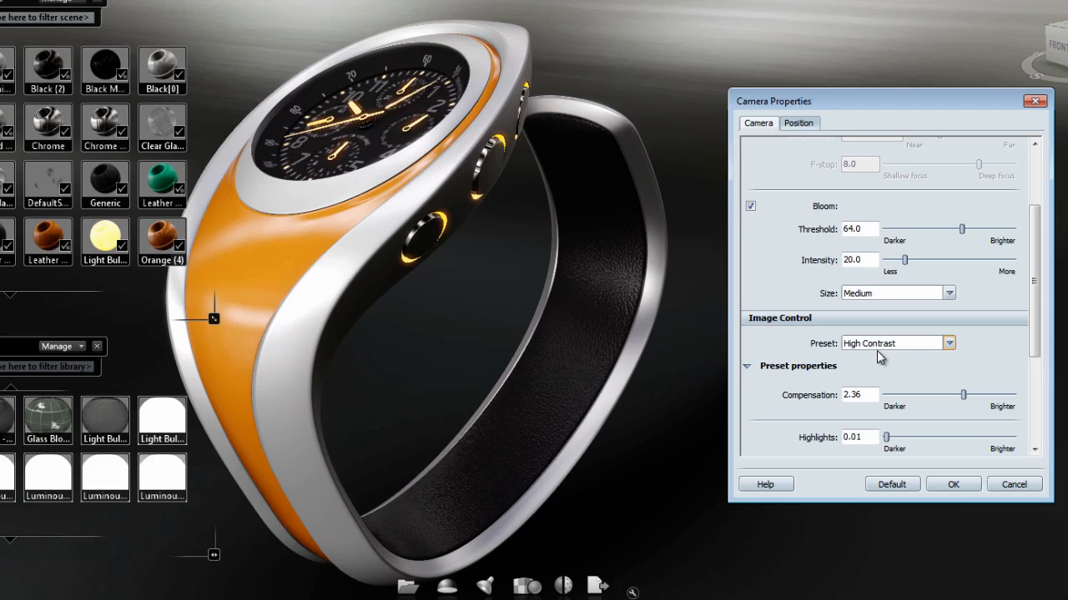
scroll("up", 3)
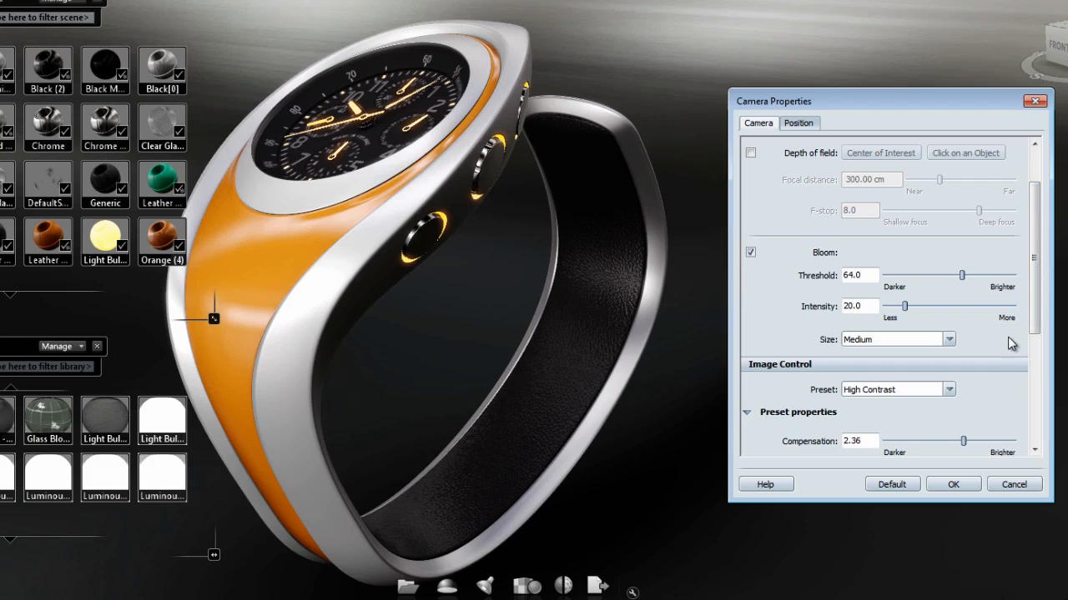
mouse_move(924, 352)
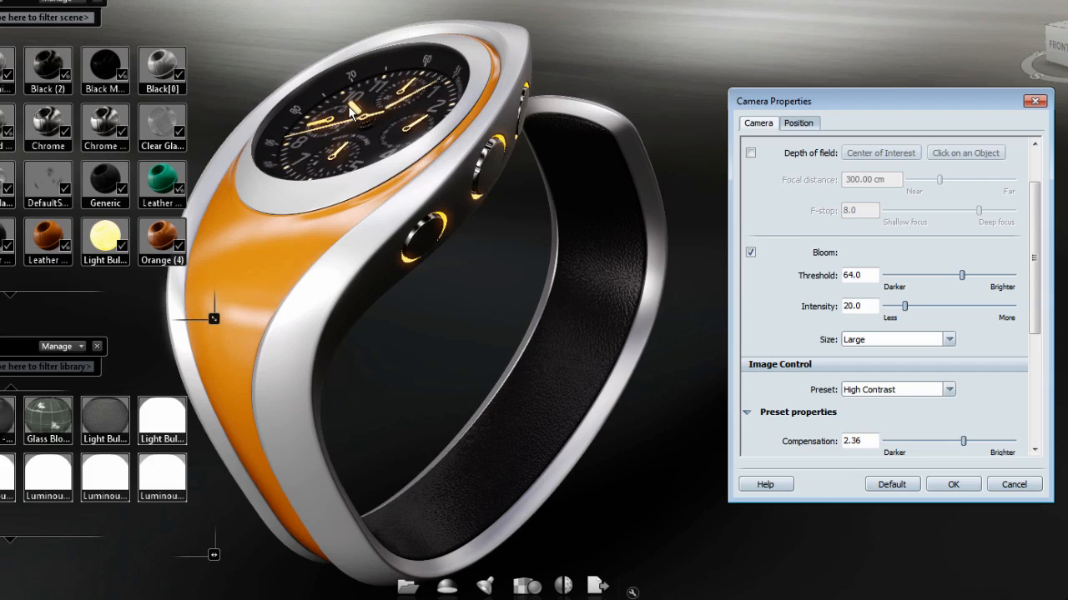
Set Bloom Size to Large and drag the threshold down to about 36.6
left_click(948, 339)
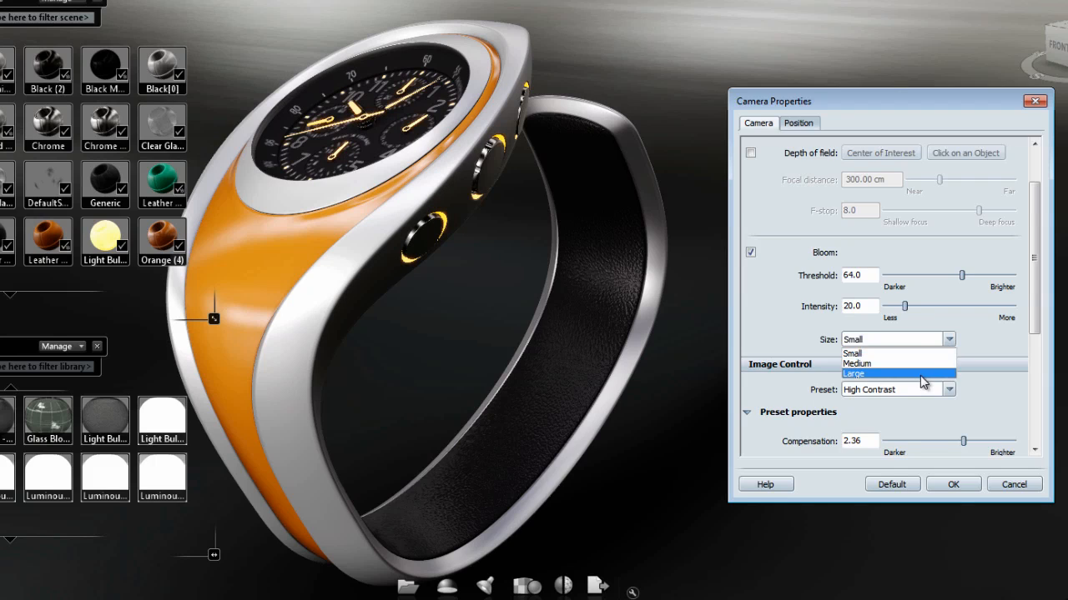
left_click(852, 374)
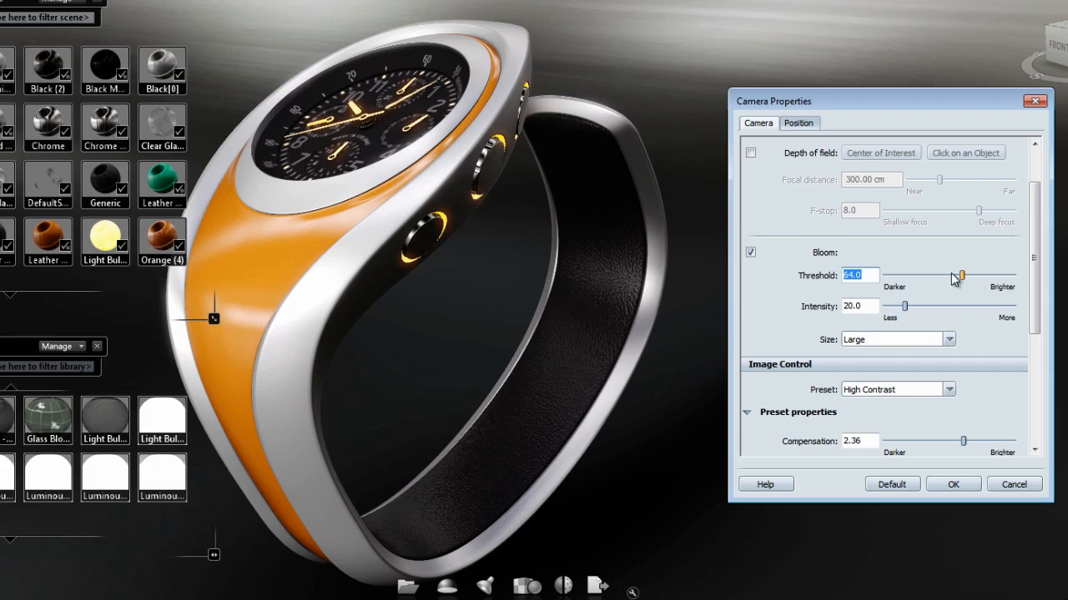
left_click_drag(959, 275, 954, 275)
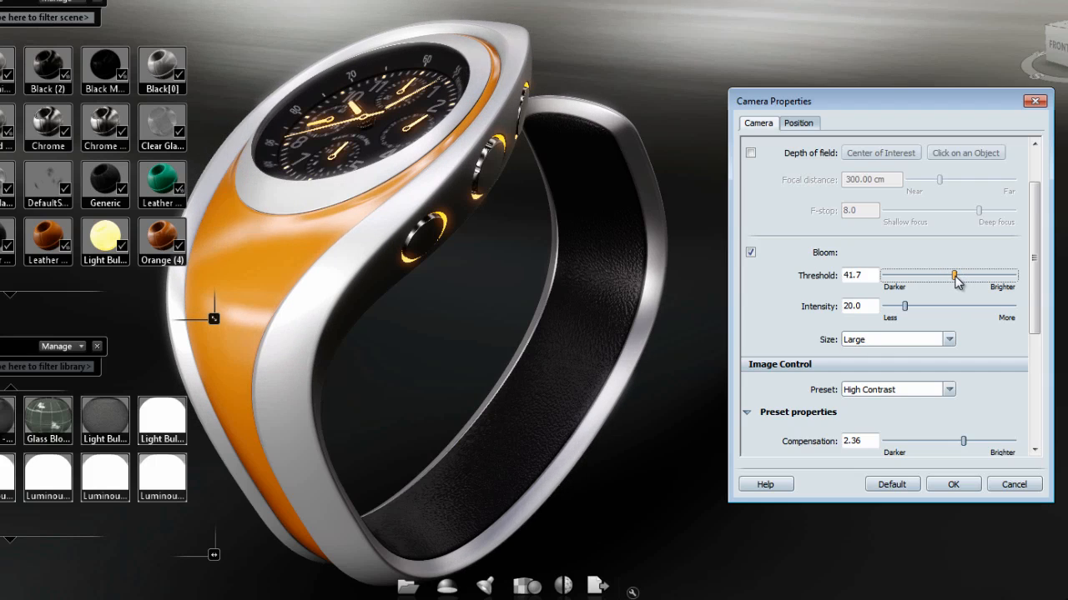
left_click_drag(954, 277, 961, 277)
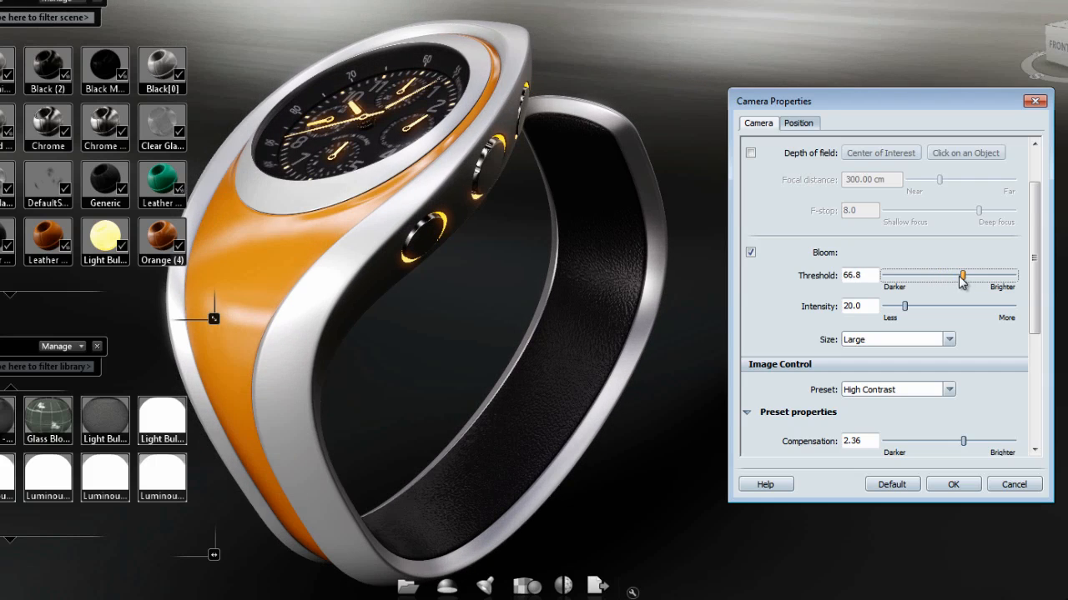
left_click_drag(961, 277, 950, 277)
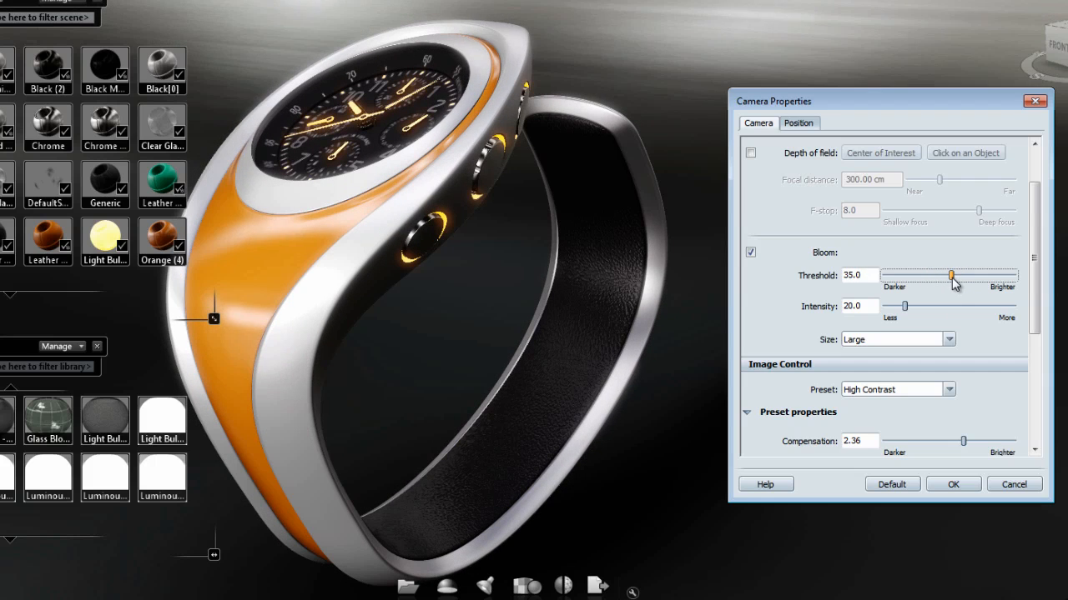
left_click_drag(947, 275, 953, 276)
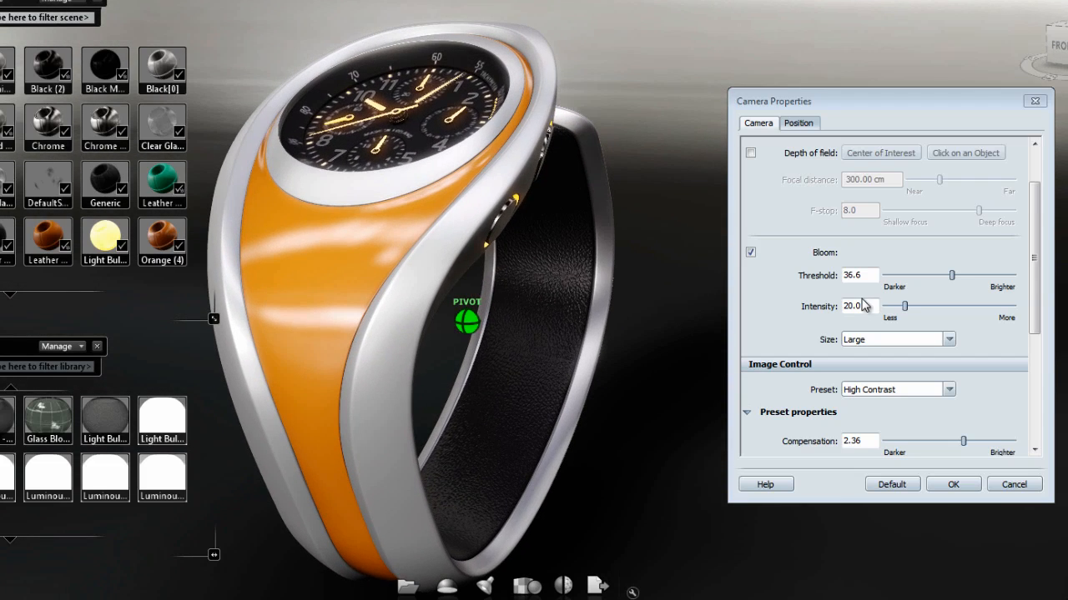
Set bloom threshold to 50 and tune intensity to about 37
triple_click(859, 275)
type("50")
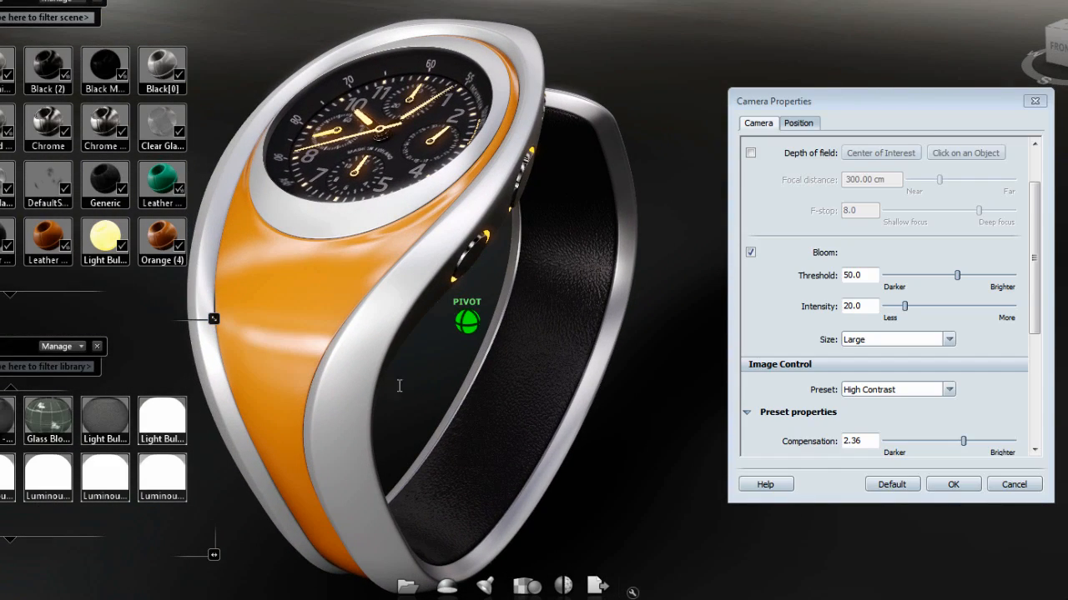
left_click_drag(904, 307, 933, 307)
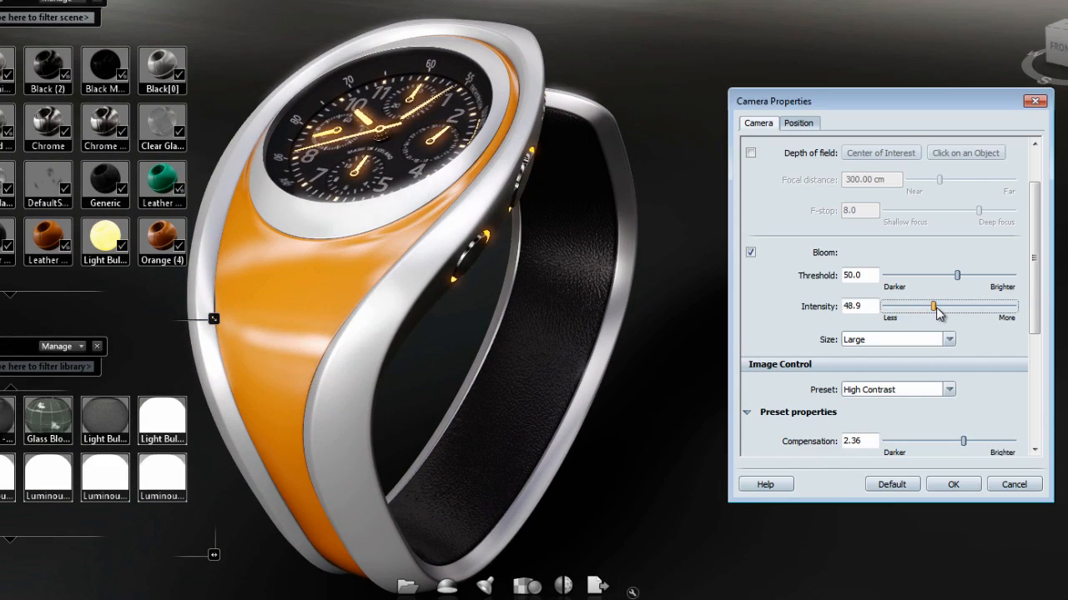
left_click_drag(932, 307, 907, 307)
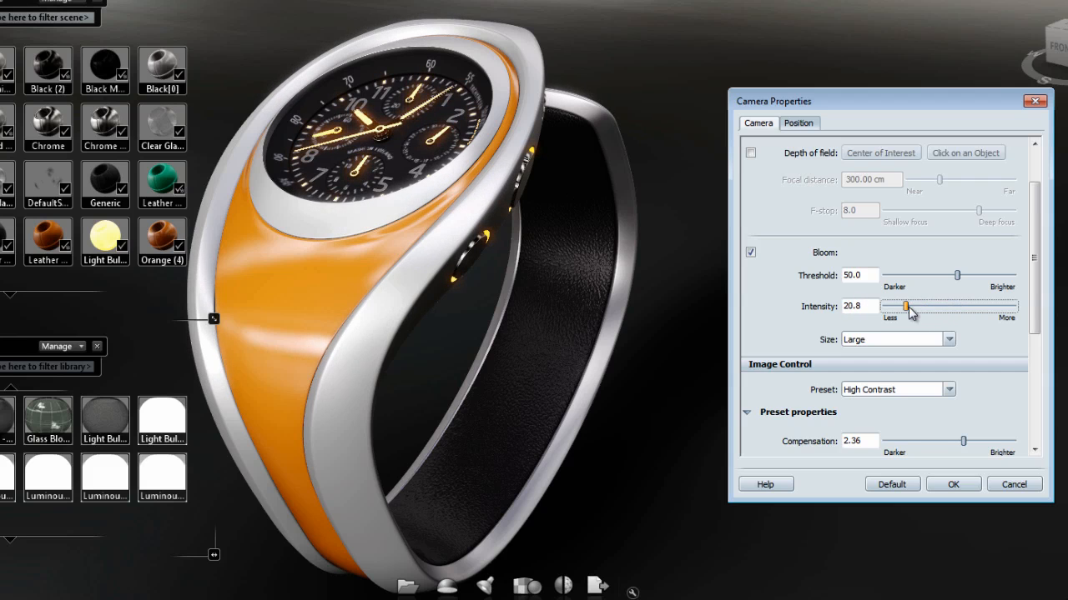
left_click_drag(904, 307, 911, 307)
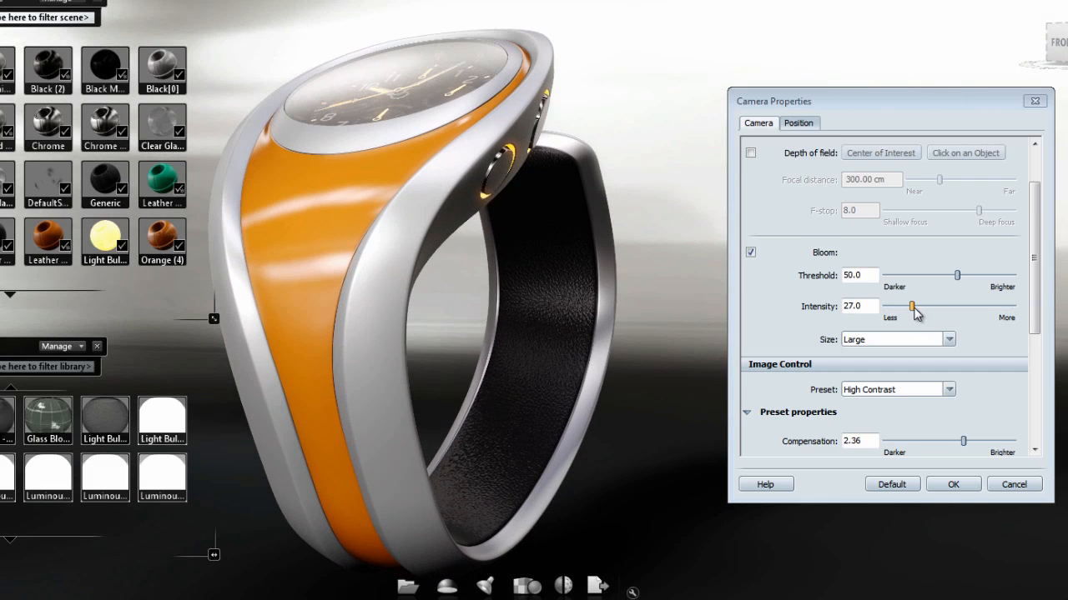
left_click_drag(910, 307, 1009, 307)
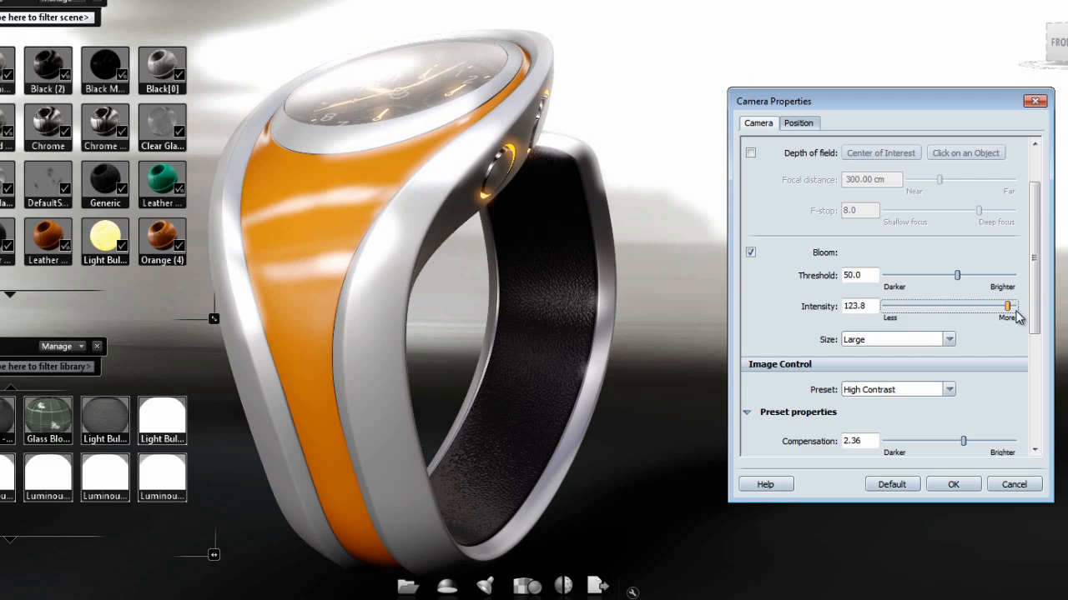
left_click_drag(1007, 307, 934, 307)
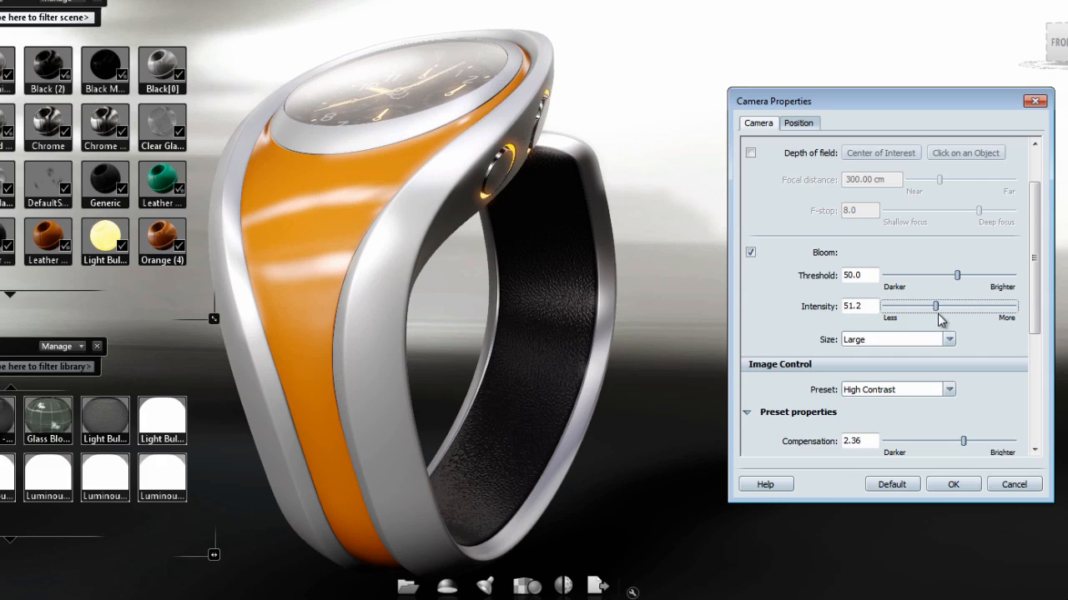
left_click_drag(934, 307, 928, 307)
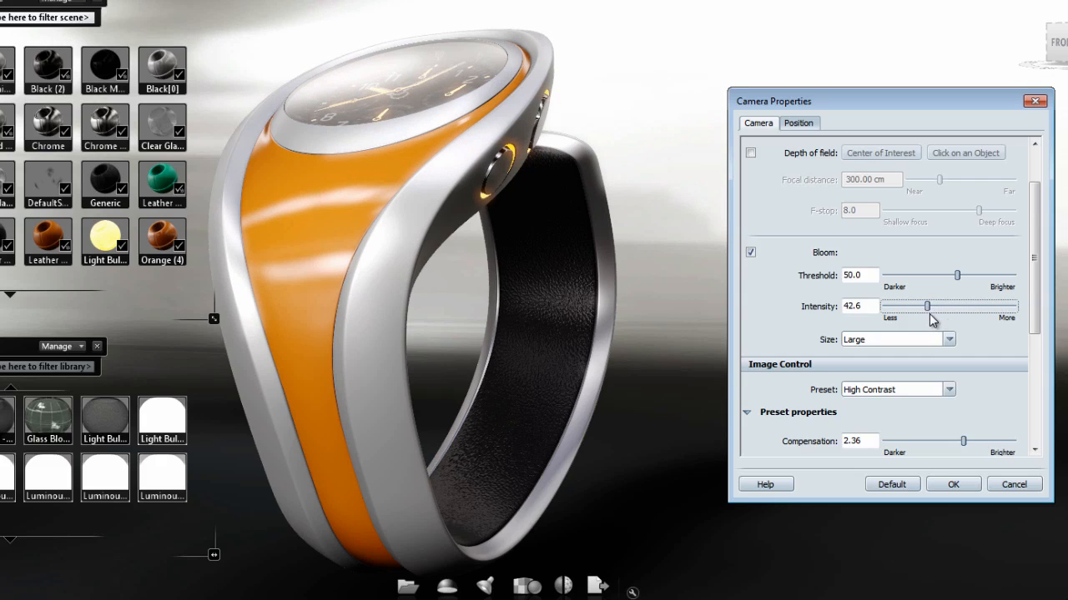
left_click_drag(927, 306, 923, 307)
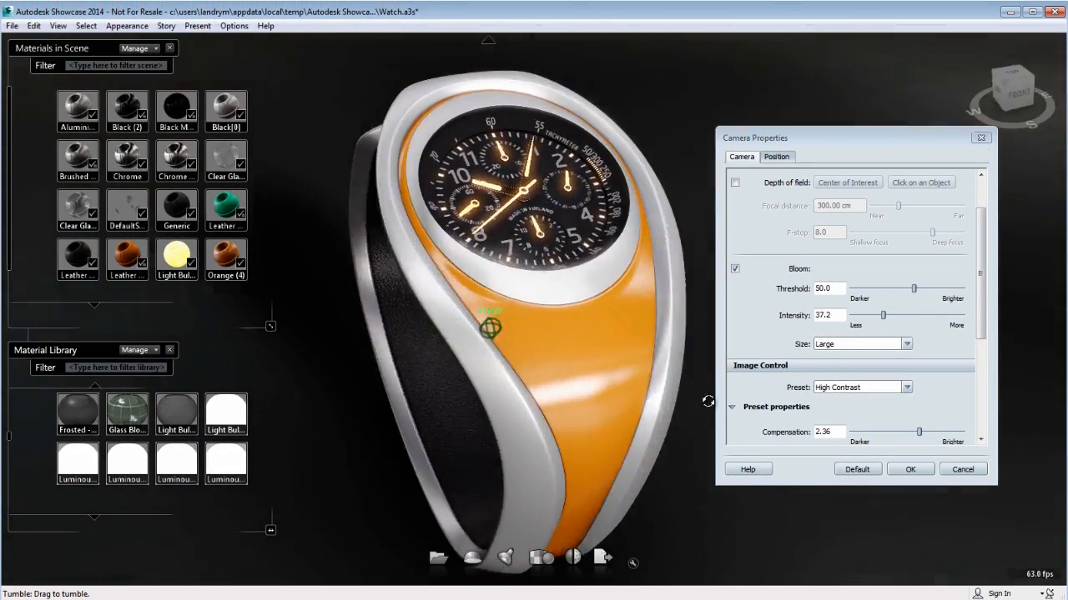
Orbit and shift the watch to show the glowing side buttons
left_click_drag(517, 334, 403, 300)
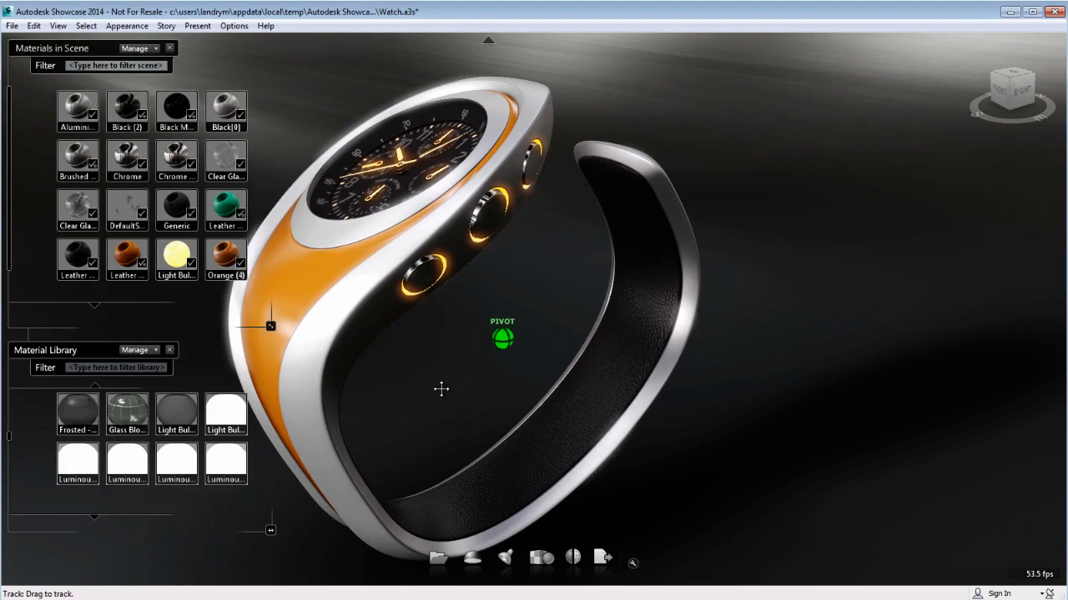
left_click_drag(440, 389, 500, 370)
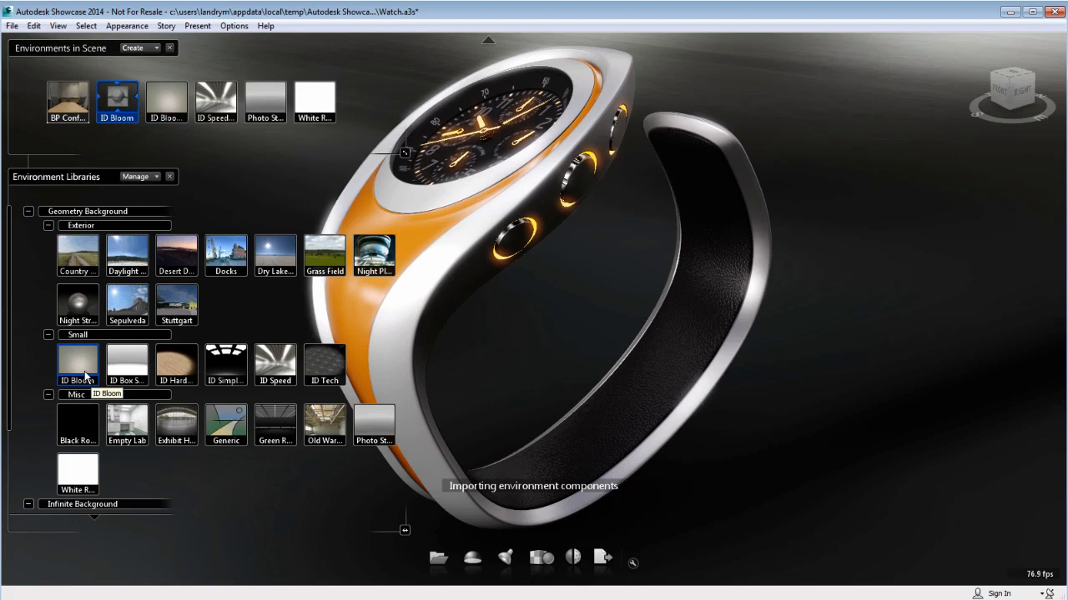
Try a brighter environment, then light the watch with the dark ID Speed environment
left_click(77, 364)
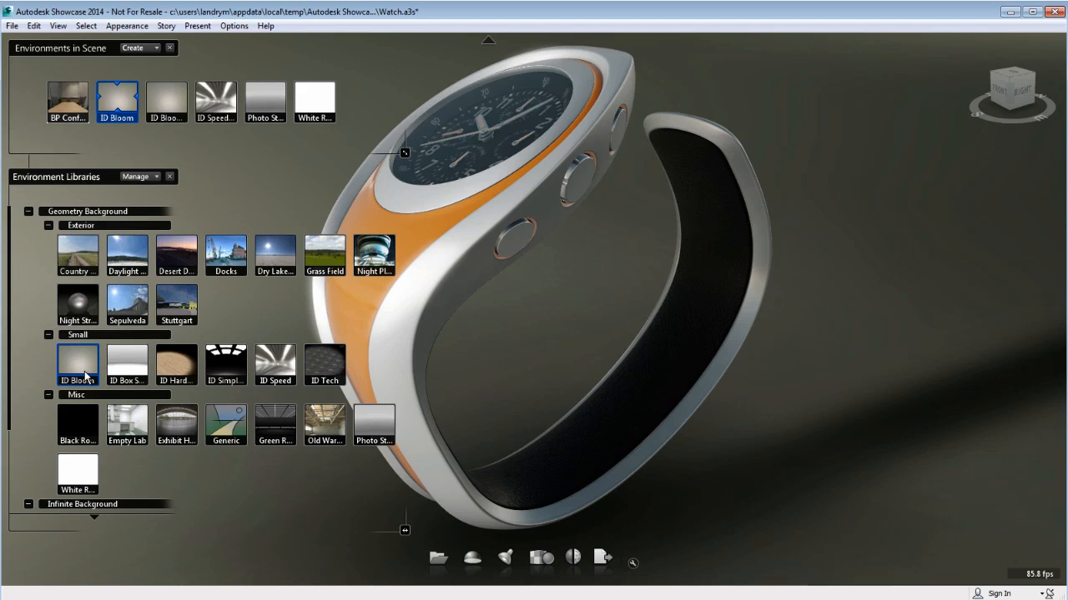
left_click(571, 323)
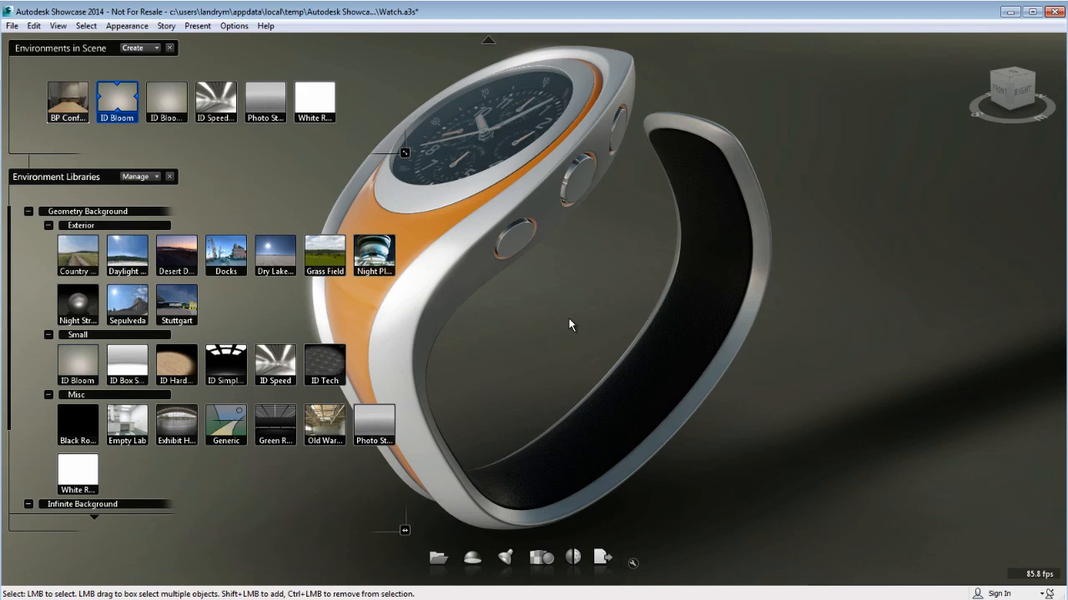
left_click_drag(570, 326, 714, 200)
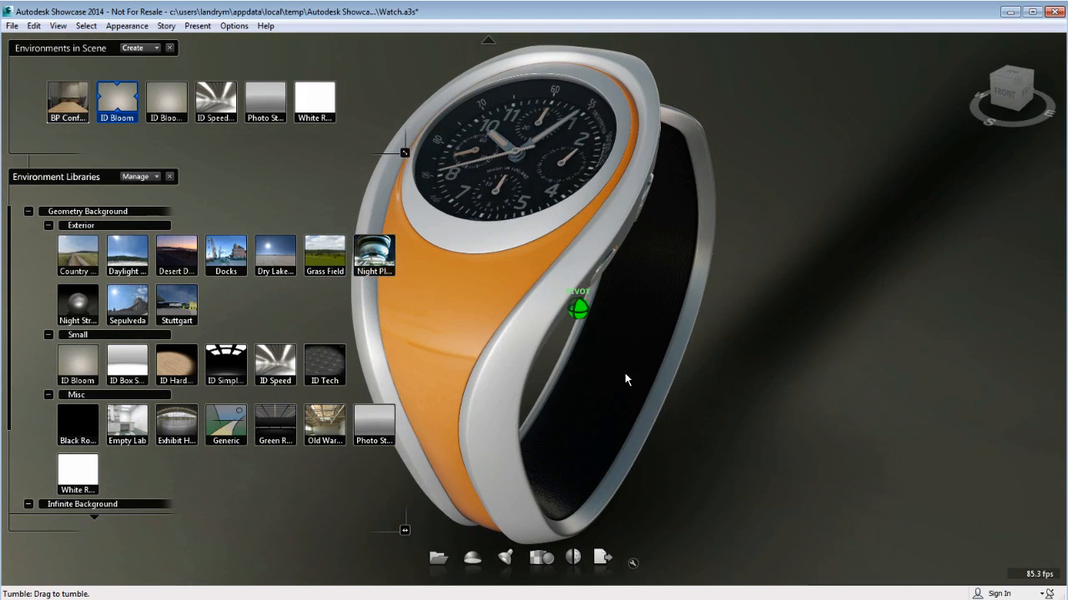
left_click(215, 104)
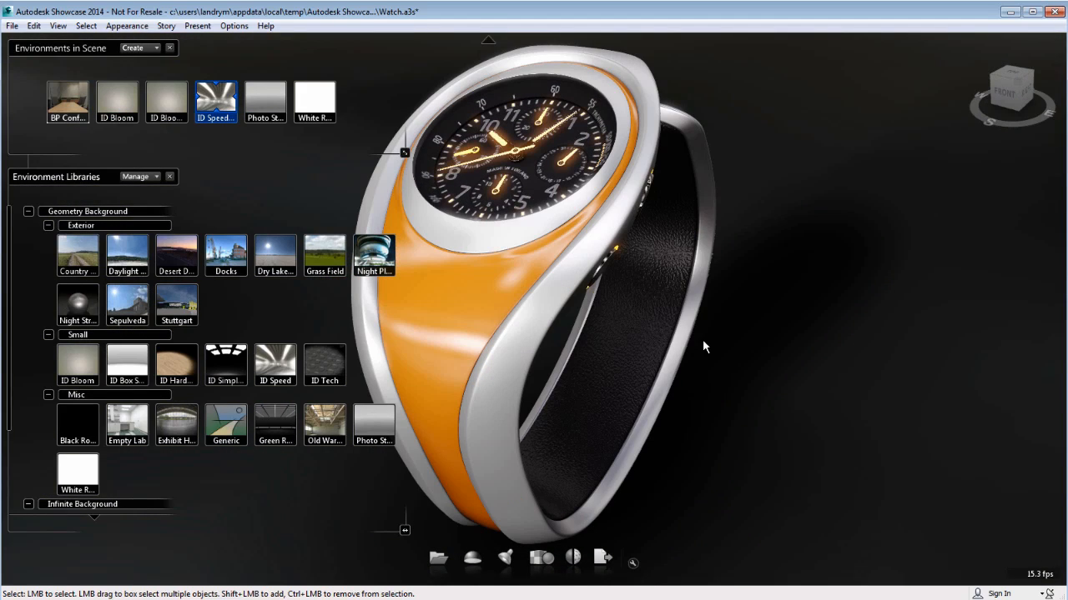
left_click_drag(703, 345, 513, 400)
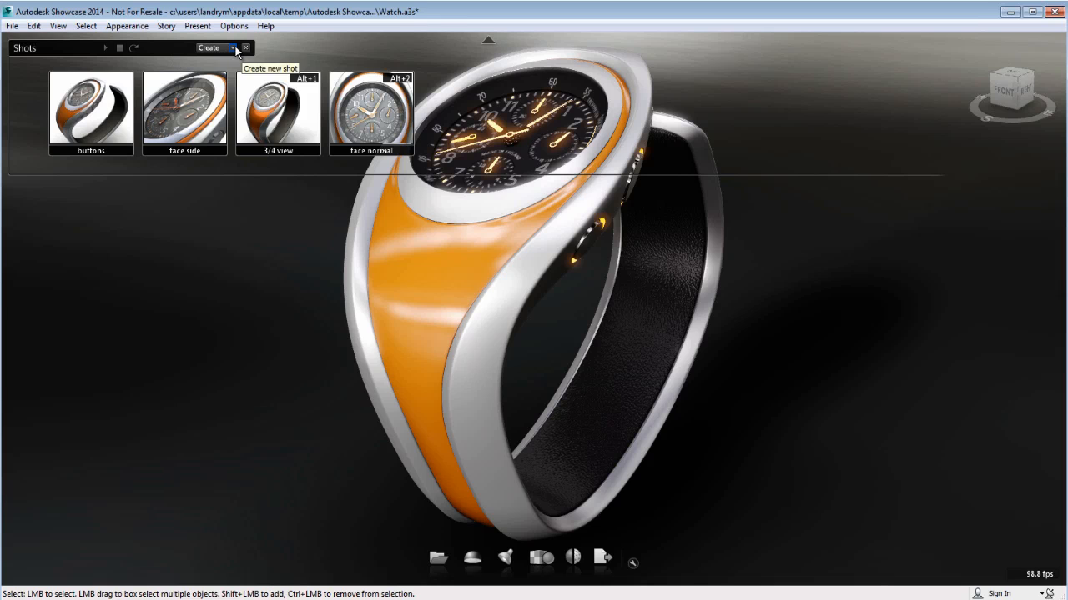
Create Shot5 keeping its saved depth of field, bloom and compensation values
left_click(234, 47)
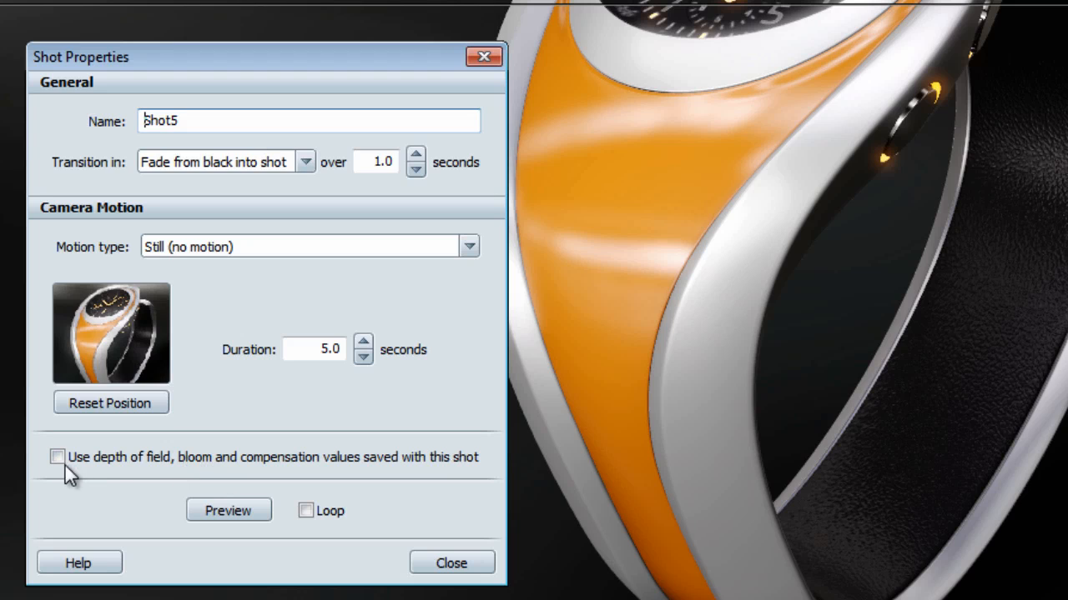
left_click(56, 457)
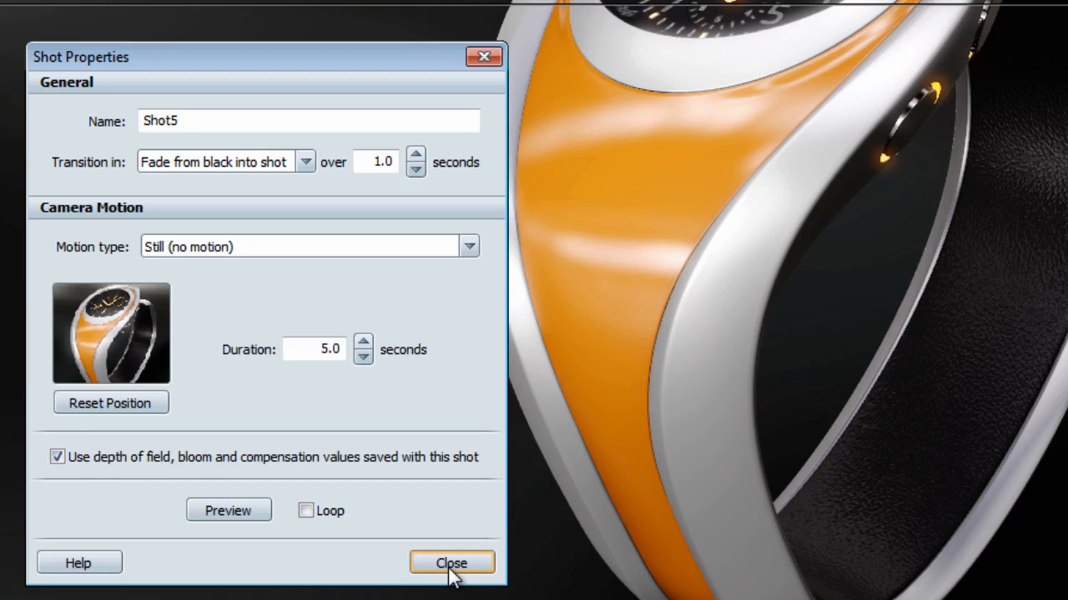
left_click(450, 564)
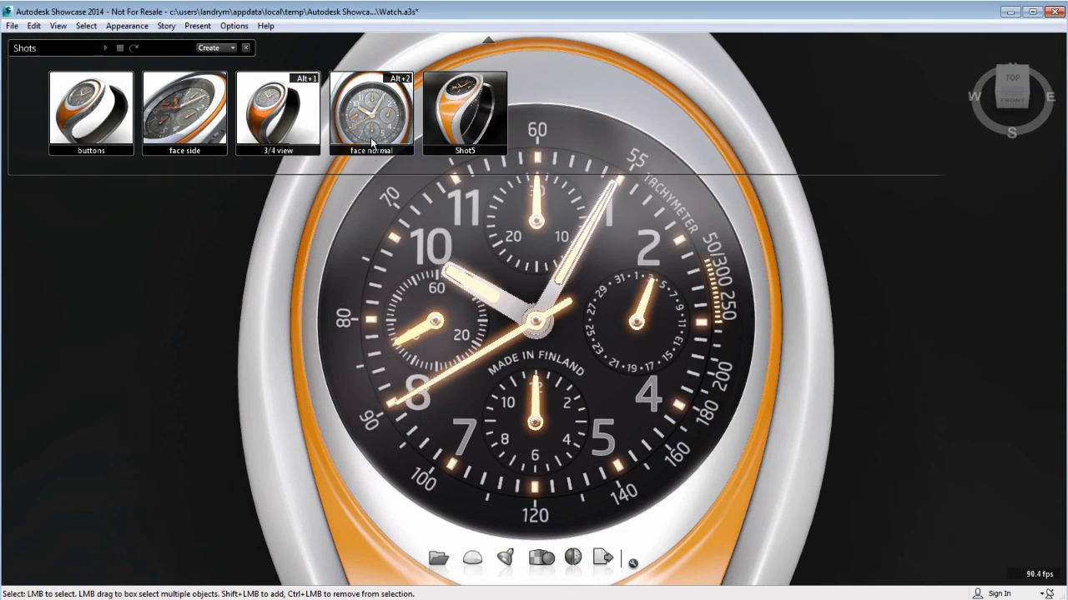
Make the face normal shot keep its saved bloom values and reset its position
double_click(370, 113)
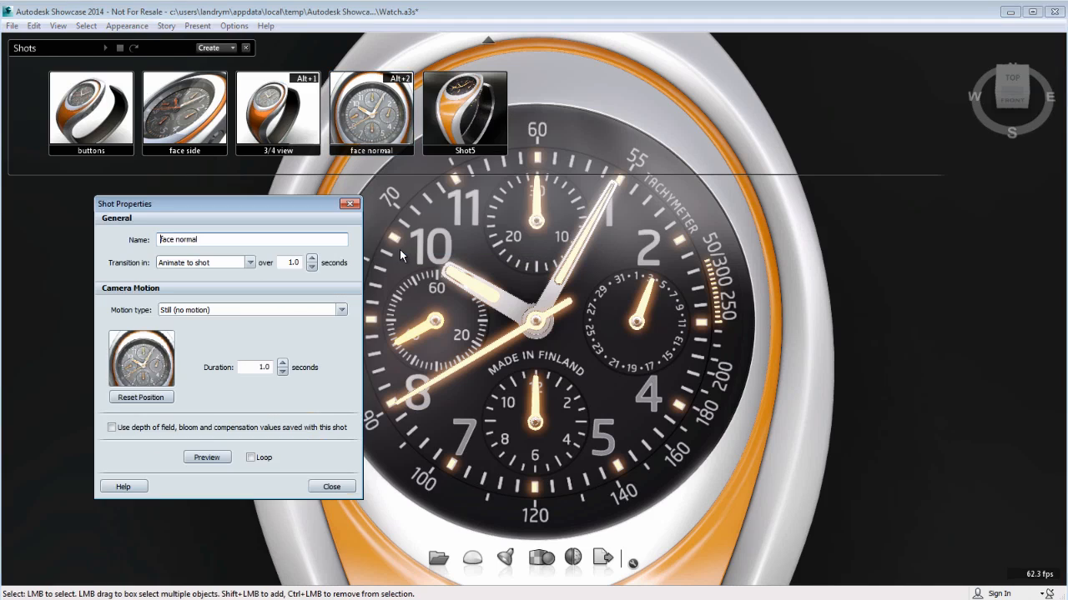
left_click(110, 427)
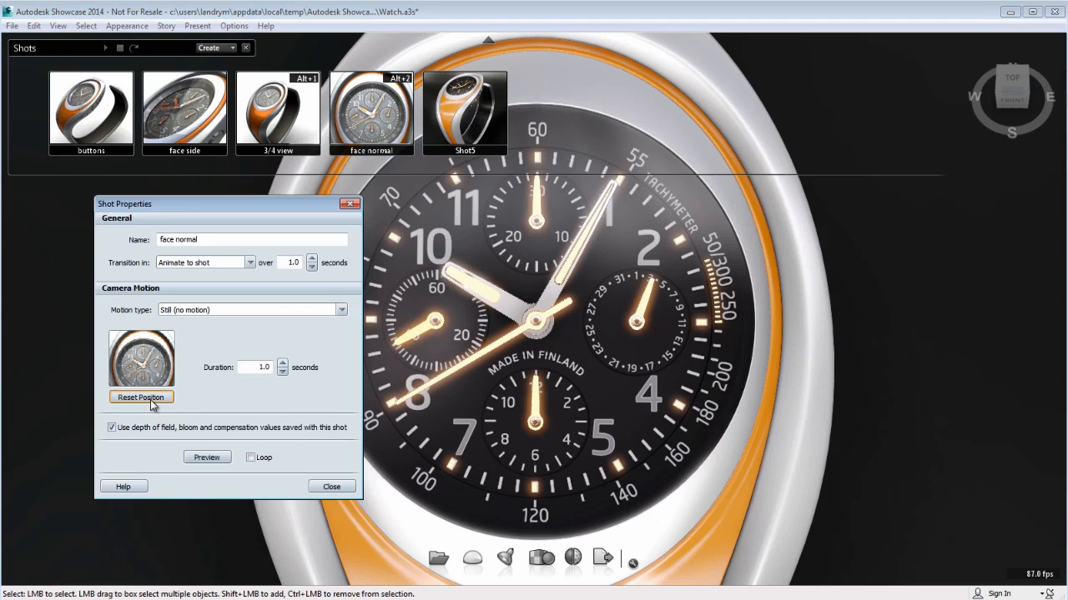
left_click(140, 397)
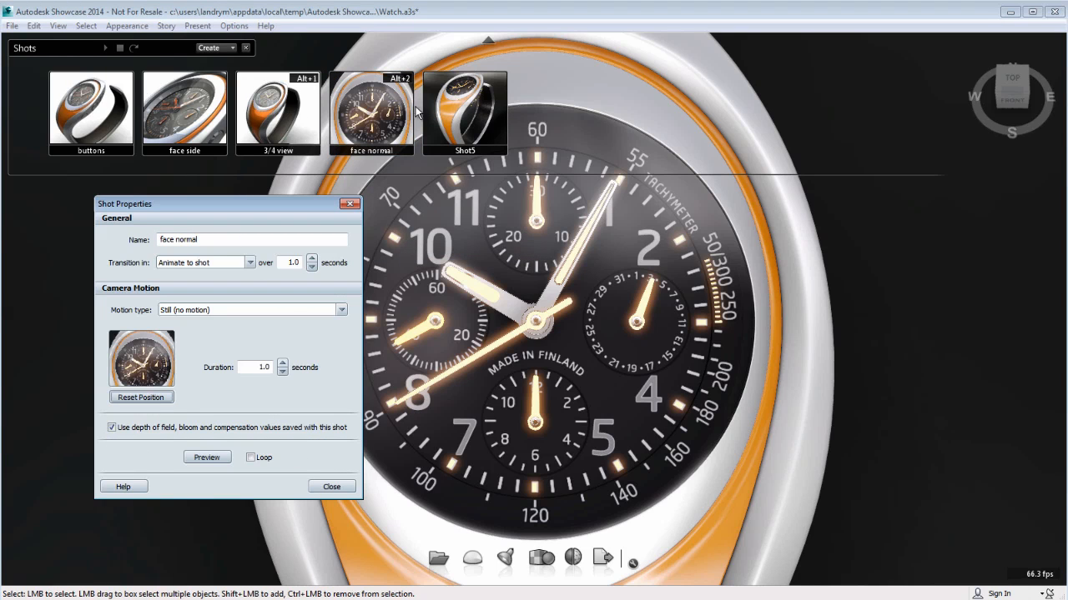
Switch to the 3/4 view shot and bring up Camera Properties
left_click(277, 108)
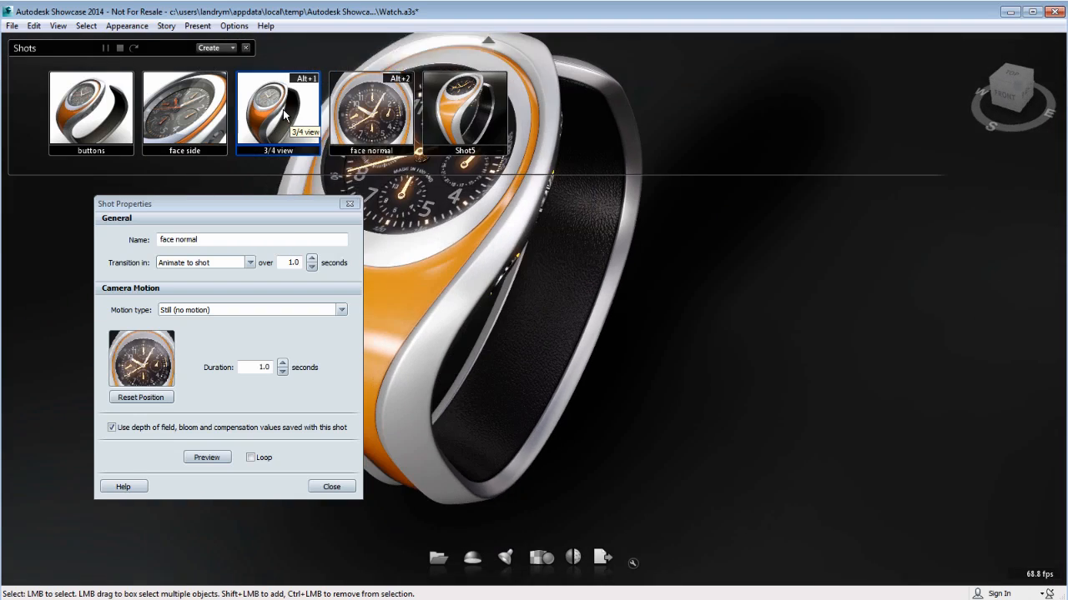
left_click(277, 113)
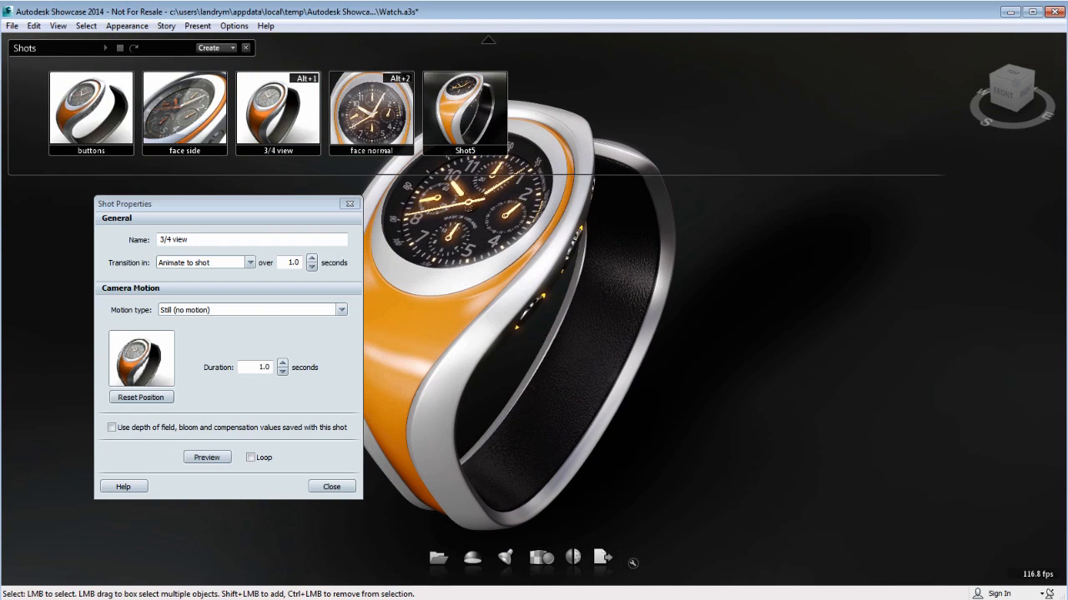
left_click(86, 27)
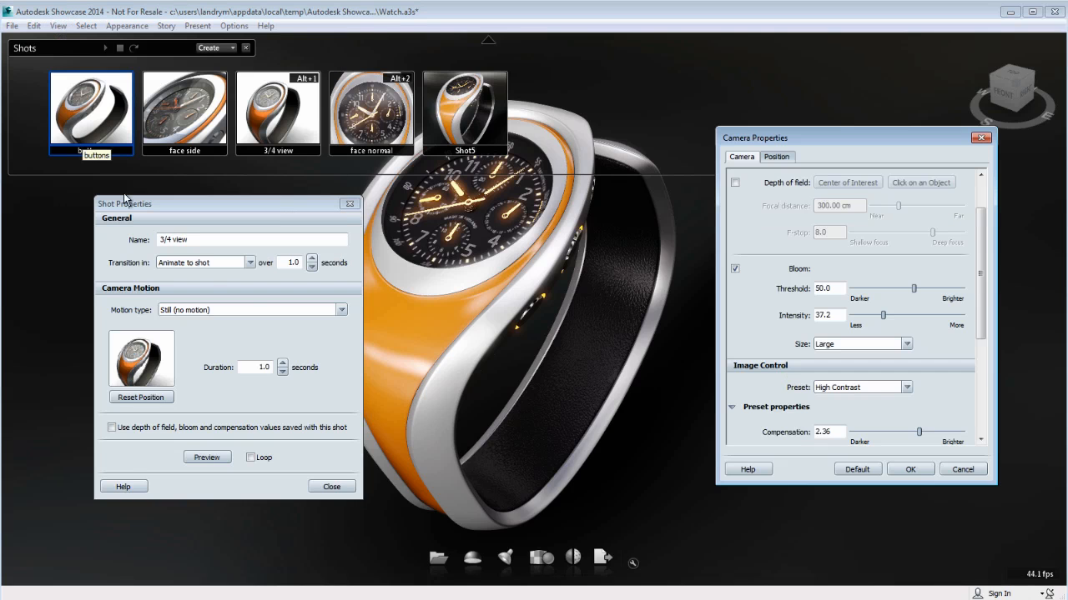
Switch camera Bloom off, then check the face normal and 3/4 view shots restore the glowing hands
left_click(734, 267)
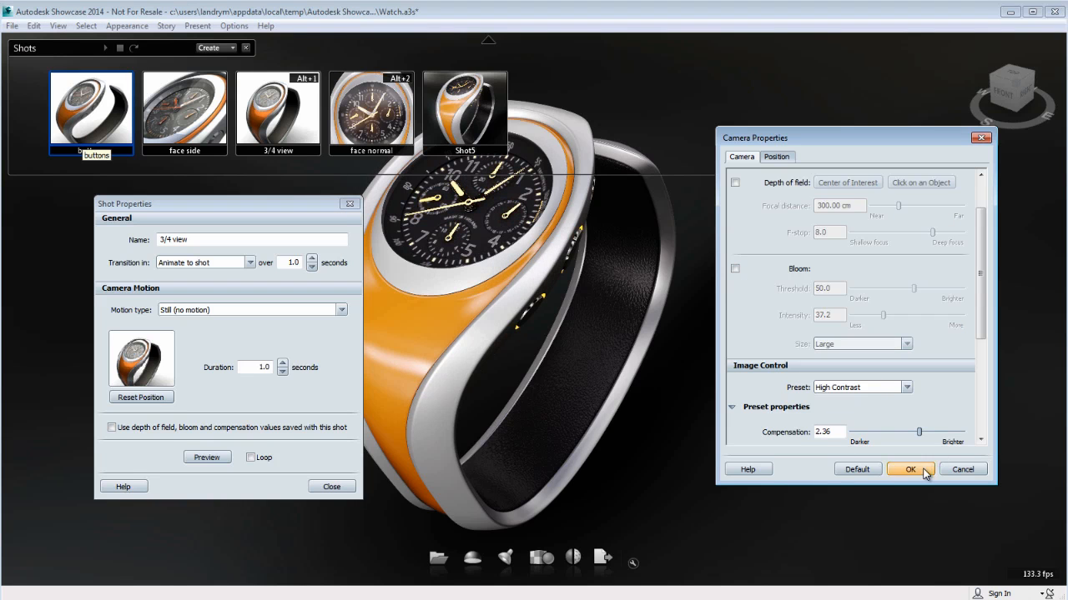
left_click(911, 469)
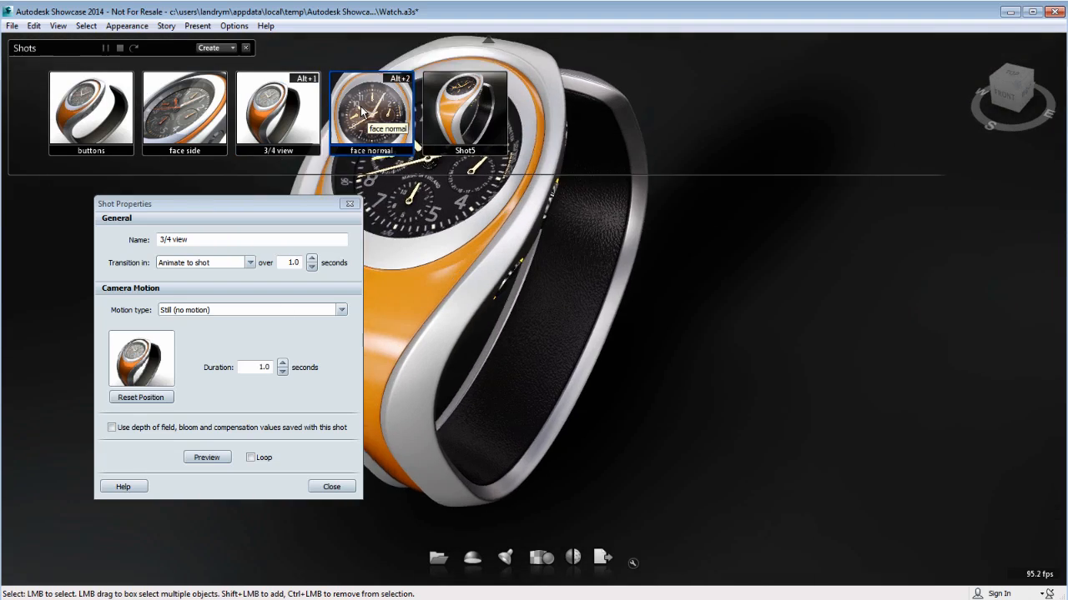
left_click(371, 113)
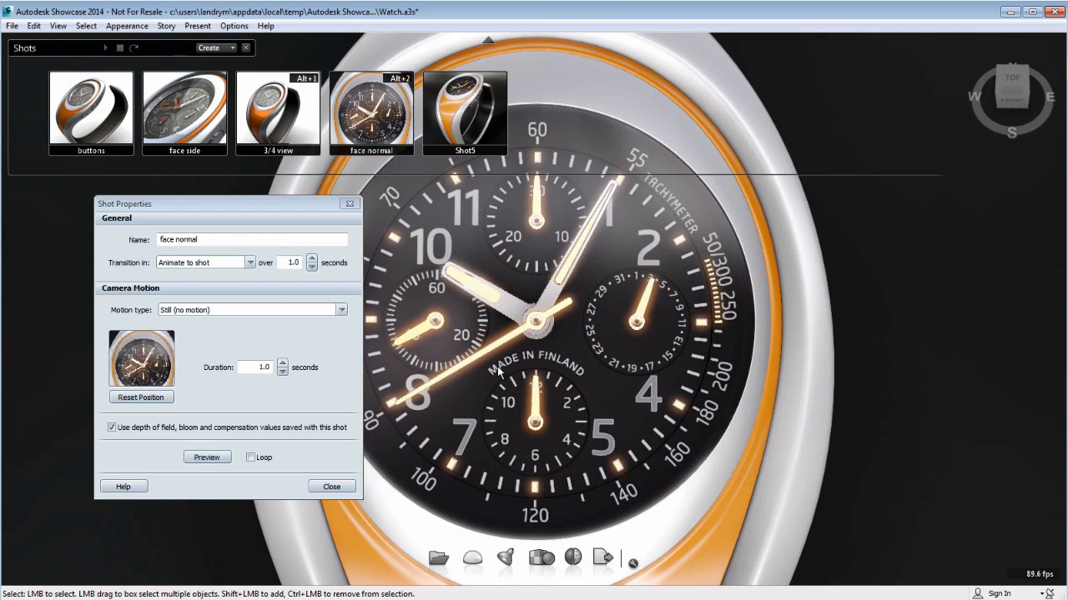
left_click(277, 113)
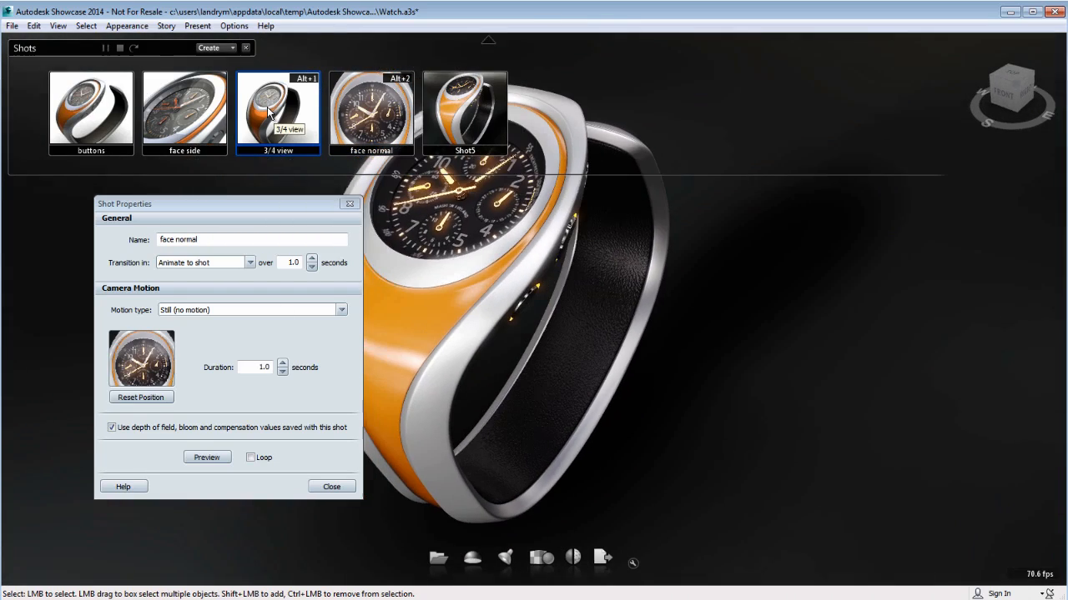
left_click(277, 113)
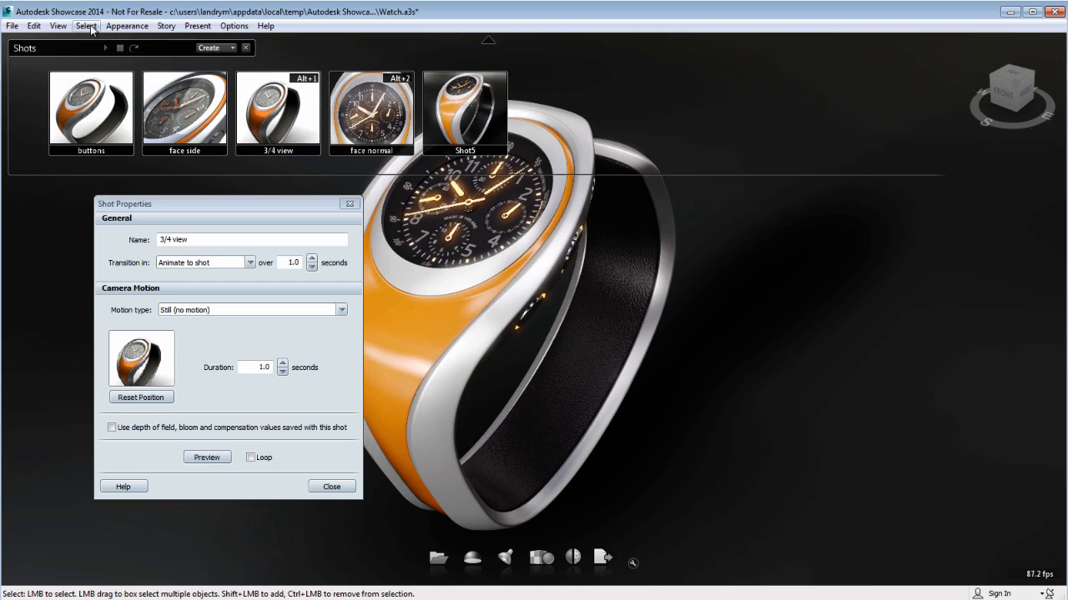
Reopen Camera Properties, switch Bloom off again and move to the face side shot
left_click(57, 27)
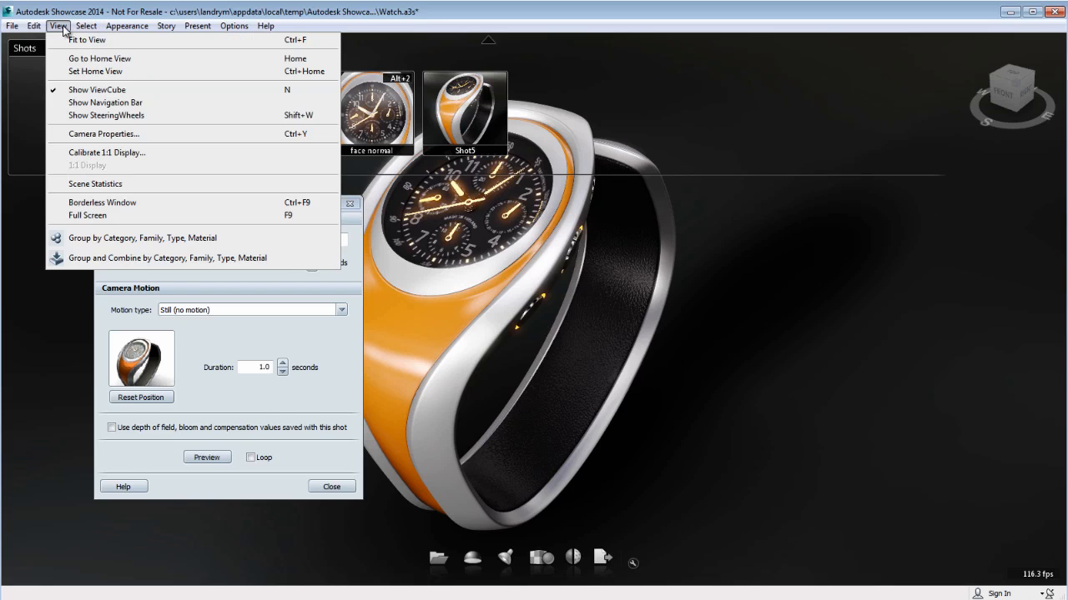
left_click(103, 133)
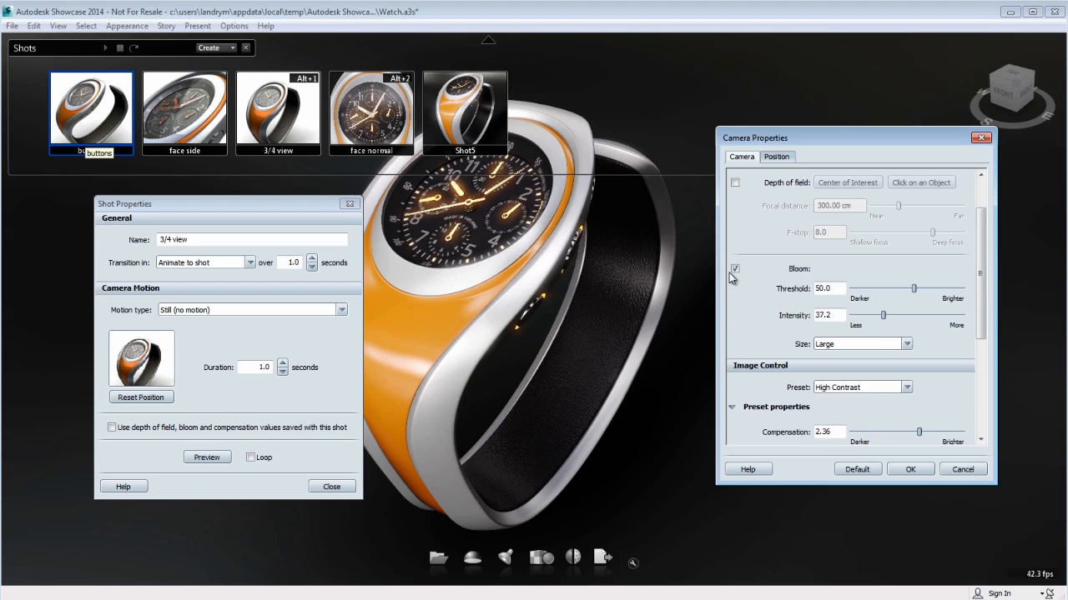
left_click(733, 269)
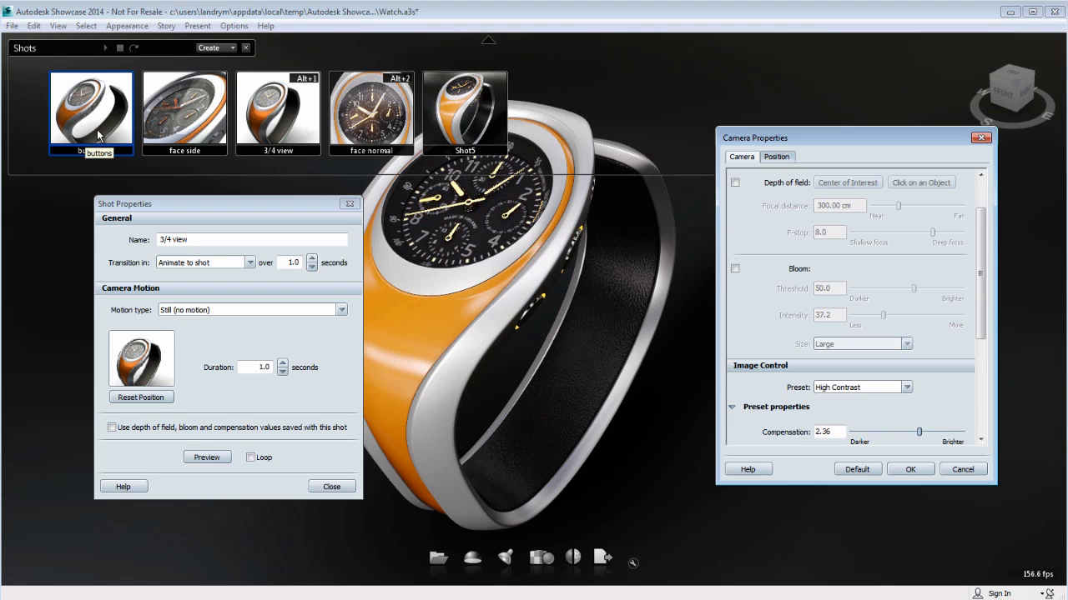
left_click(90, 114)
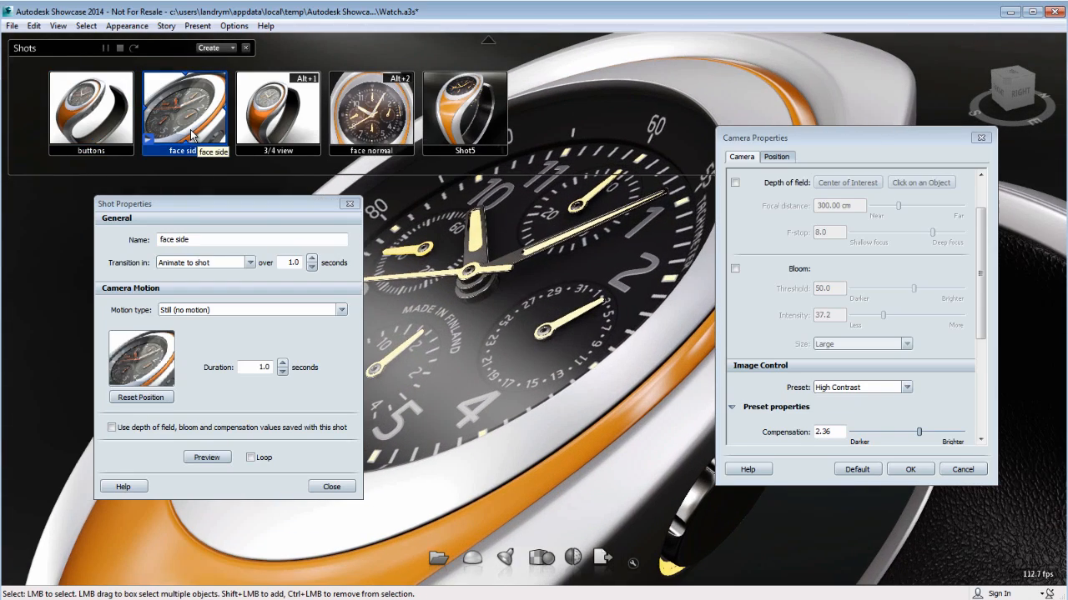
Make the buttons and face side shots use their saved bloom values, with Bloom off
left_click(90, 113)
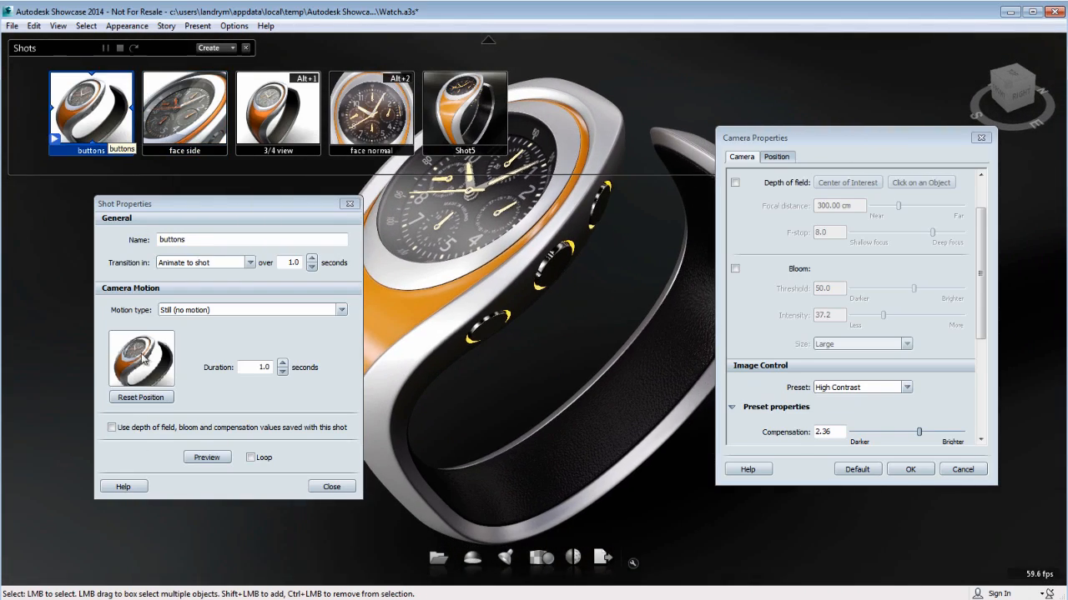
left_click(110, 427)
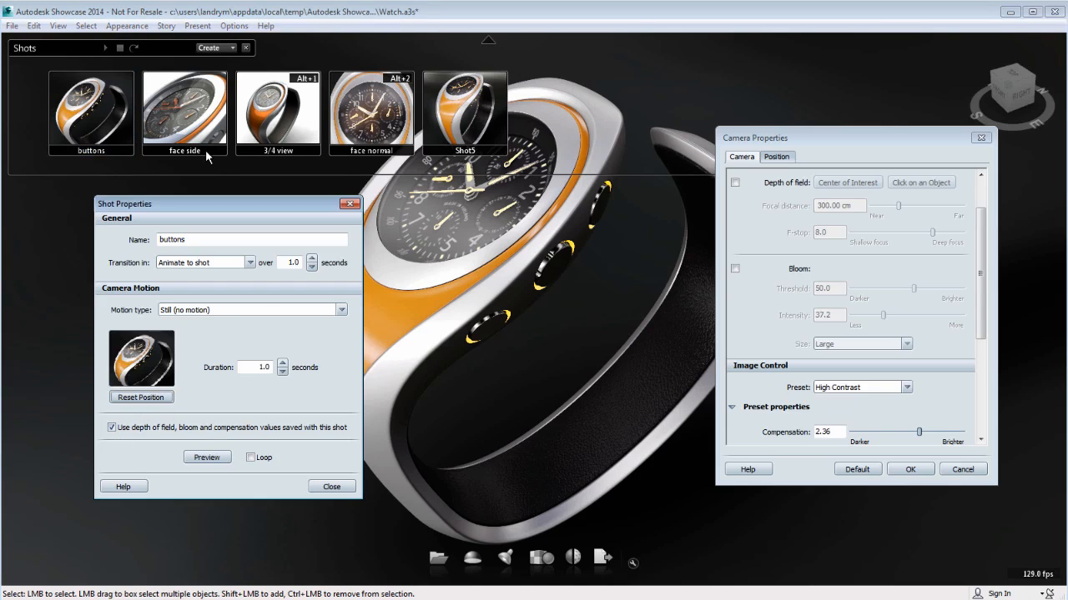
left_click(184, 114)
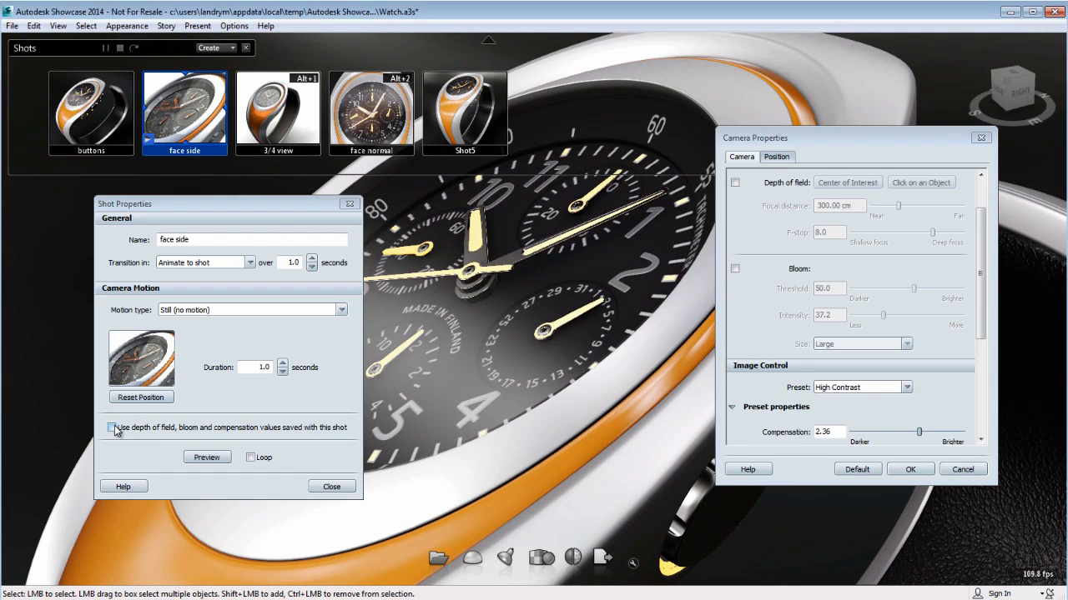
left_click(112, 427)
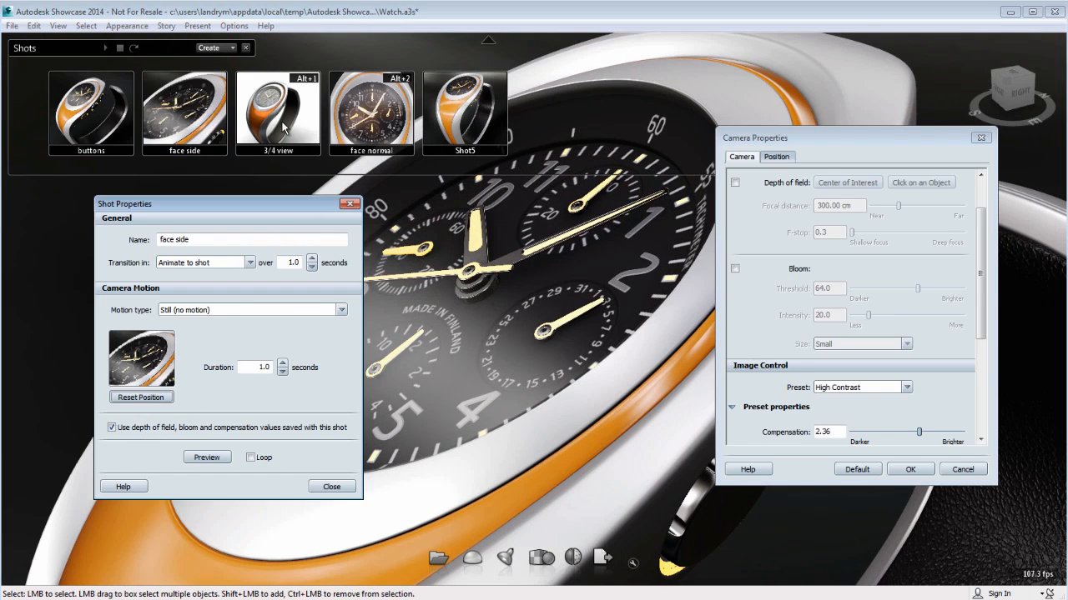
left_click(277, 113)
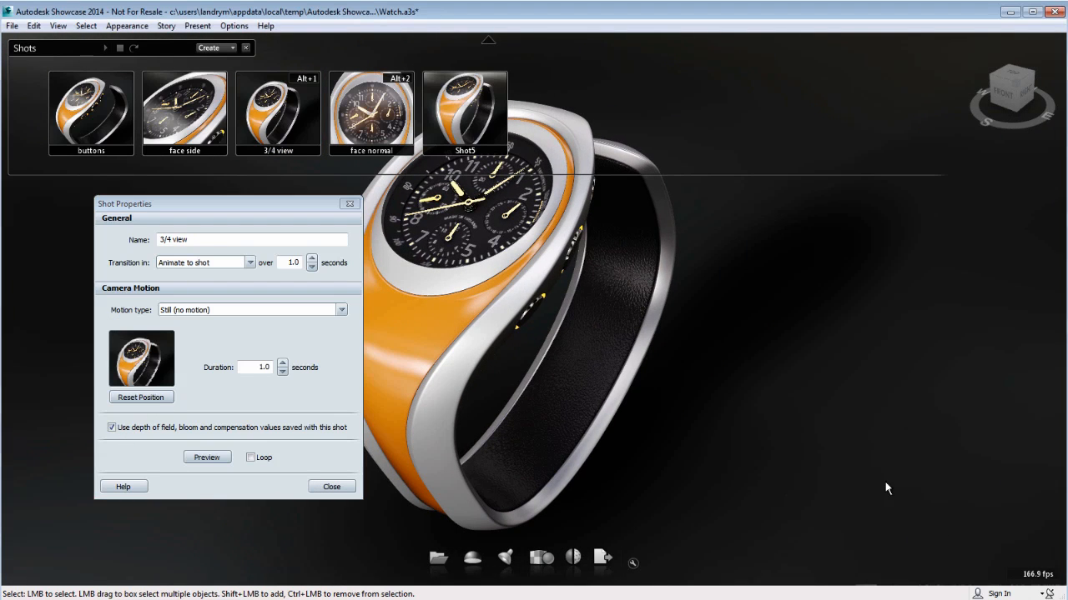
Cycle between the face normal and 3/4 view shots to compare the glow
left_click(371, 113)
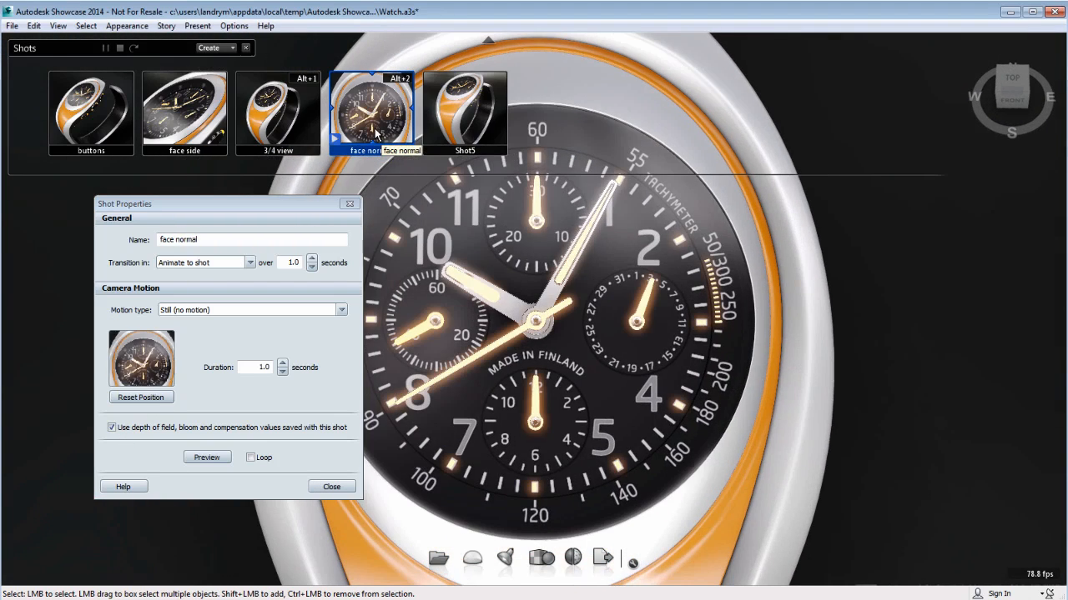
left_click(277, 114)
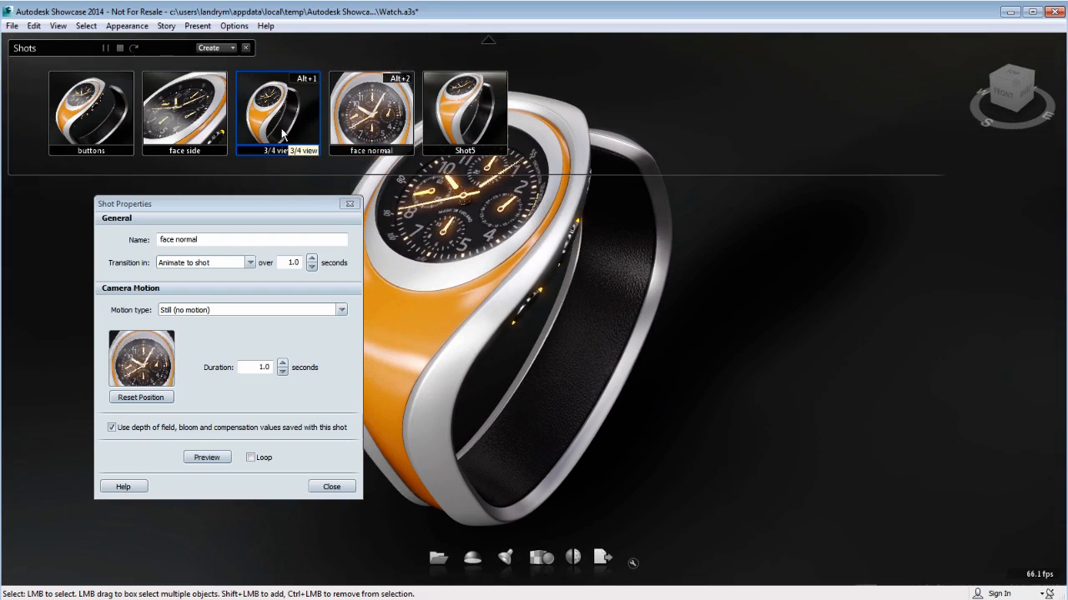
left_click(370, 113)
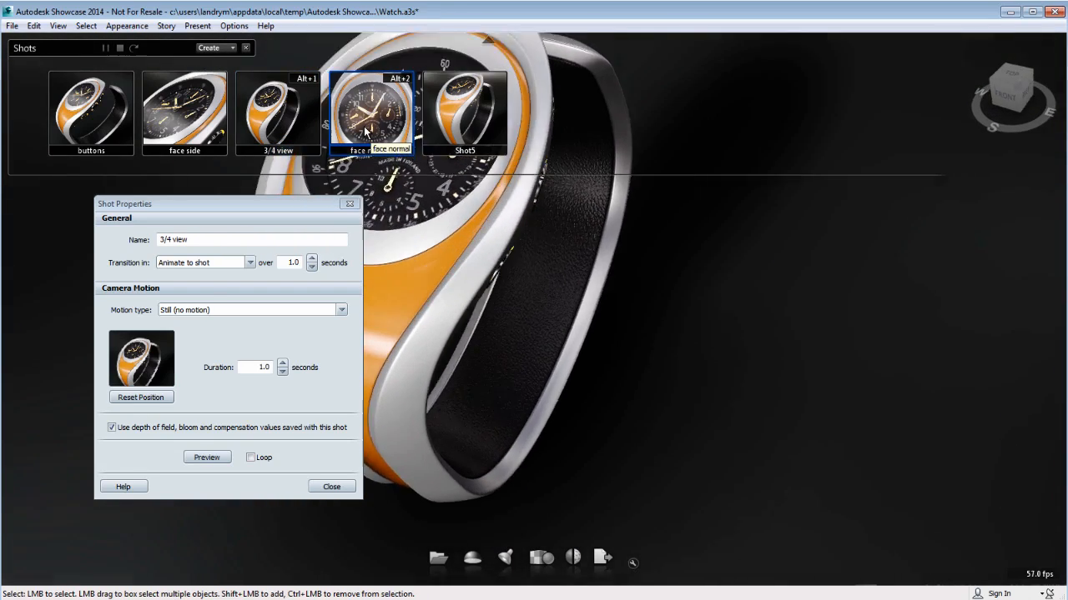